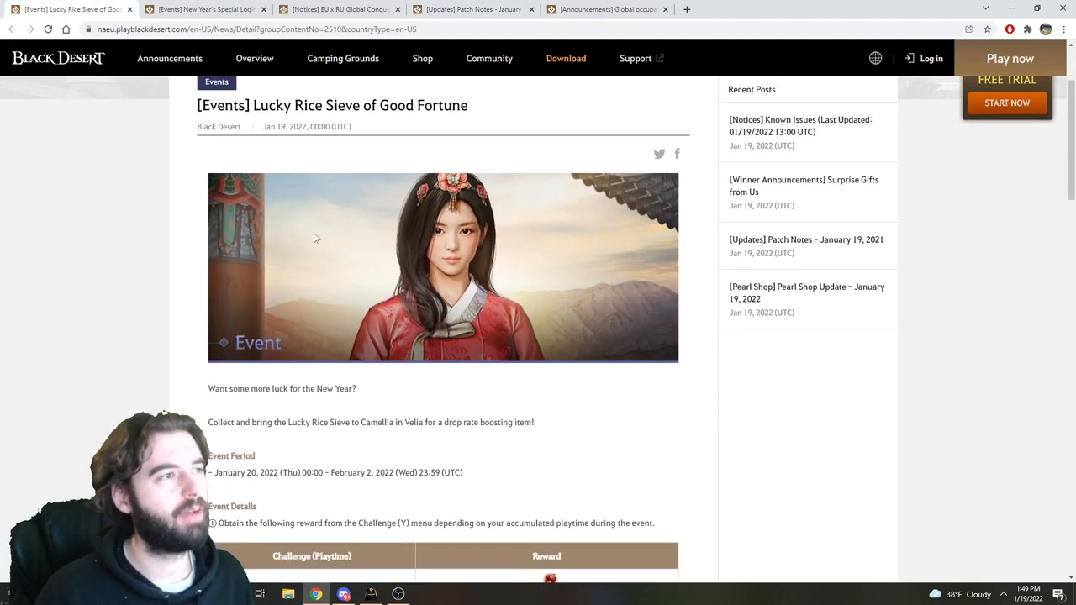
Scroll down the current announcement and enter the text 'came'
{"action": "scroll", "scroll_direction": "down", "scroll_amount": 3}
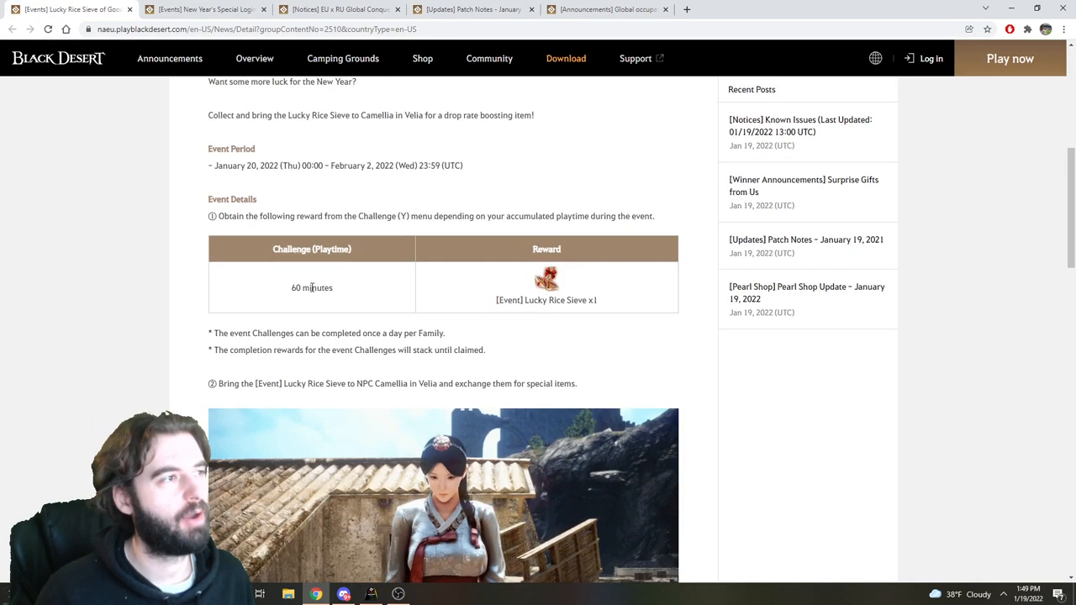
{"action": "scroll", "scroll_direction": "down", "scroll_amount": 3}
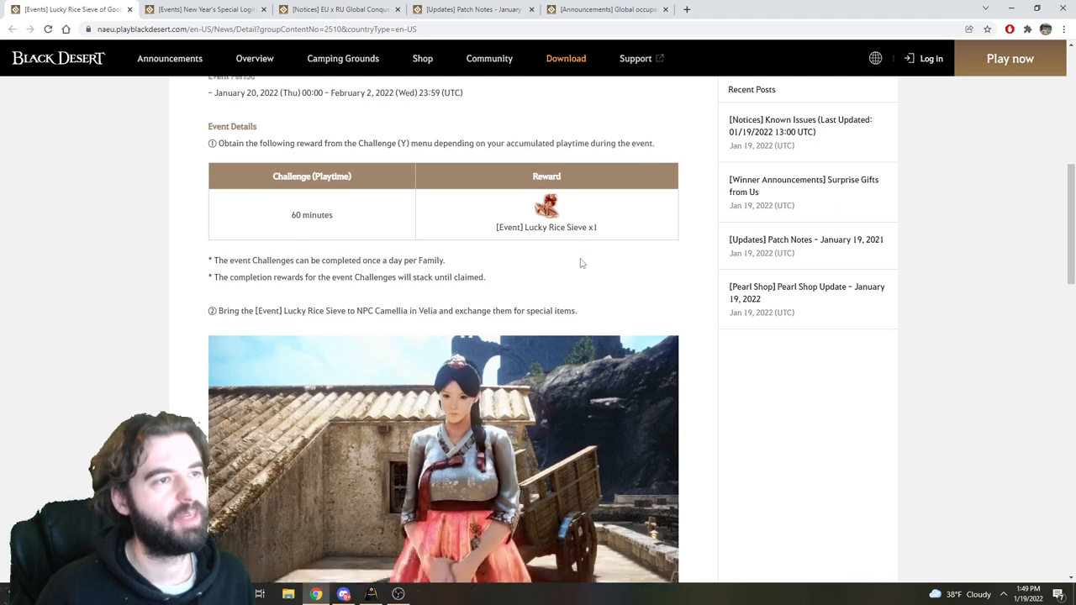
{"action": "scroll", "scroll_direction": "down", "scroll_amount": 3}
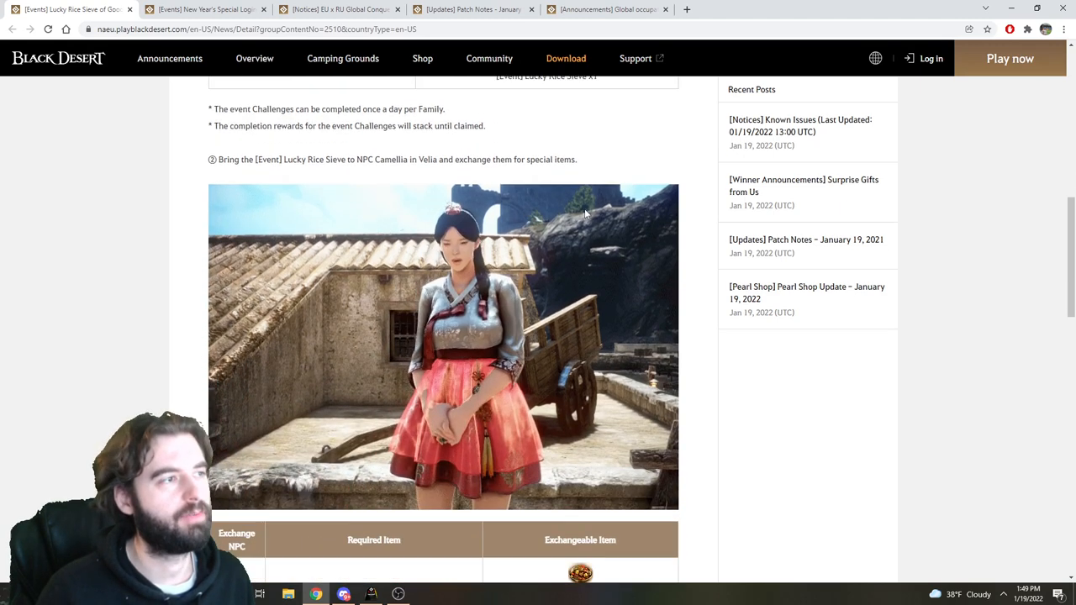
{"action": "scroll", "scroll_direction": "down", "scroll_amount": 3}
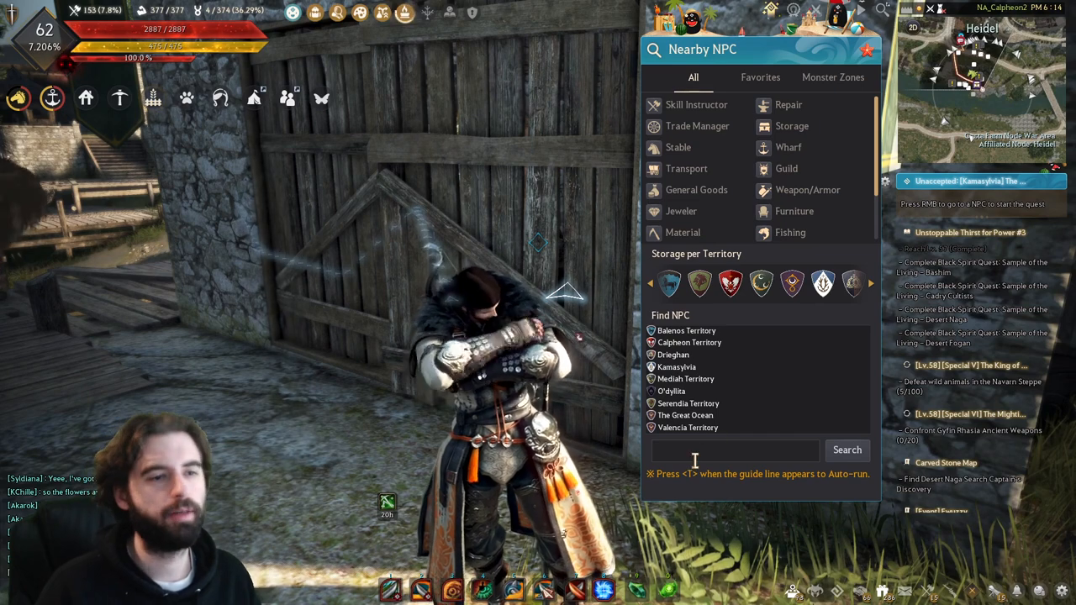
{"action": "type", "text": "came"}
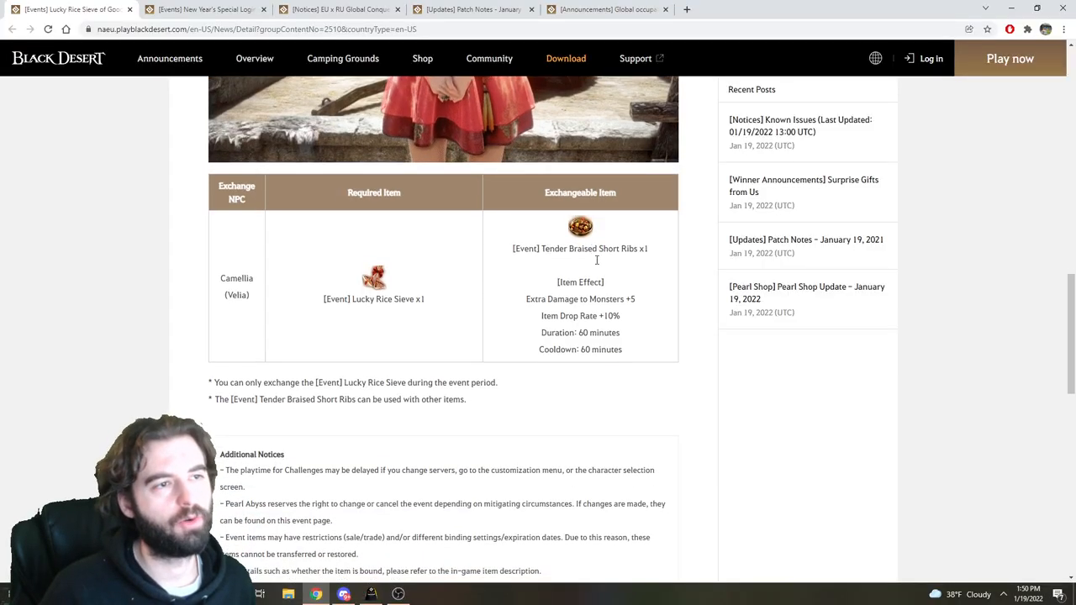
{"action": "scroll", "scroll_direction": "down", "scroll_amount": 3}
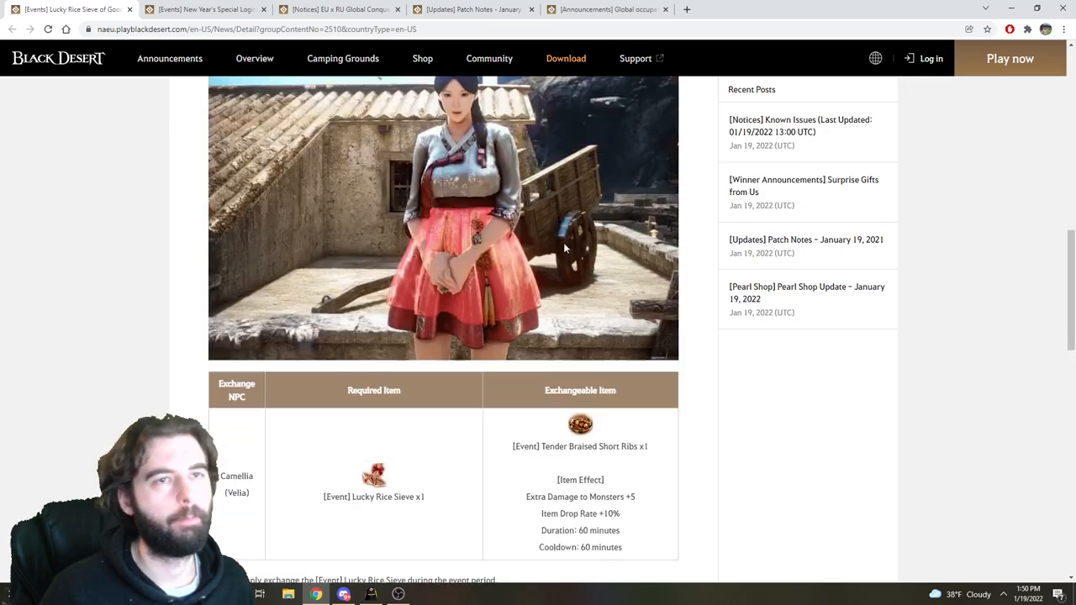
Switch to the New Year's Special Login Rewards announcement and read down to the Dream Horse Training Rarities list
{"action": "left_click", "coordinate": [205, 10]}
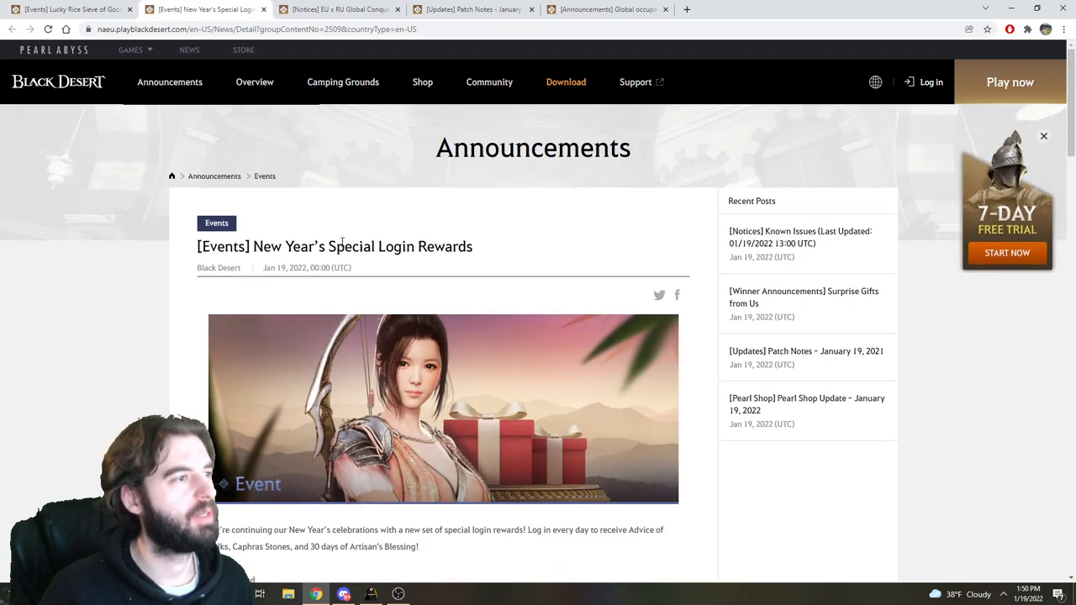
{"action": "scroll", "scroll_direction": "down", "scroll_amount": 3}
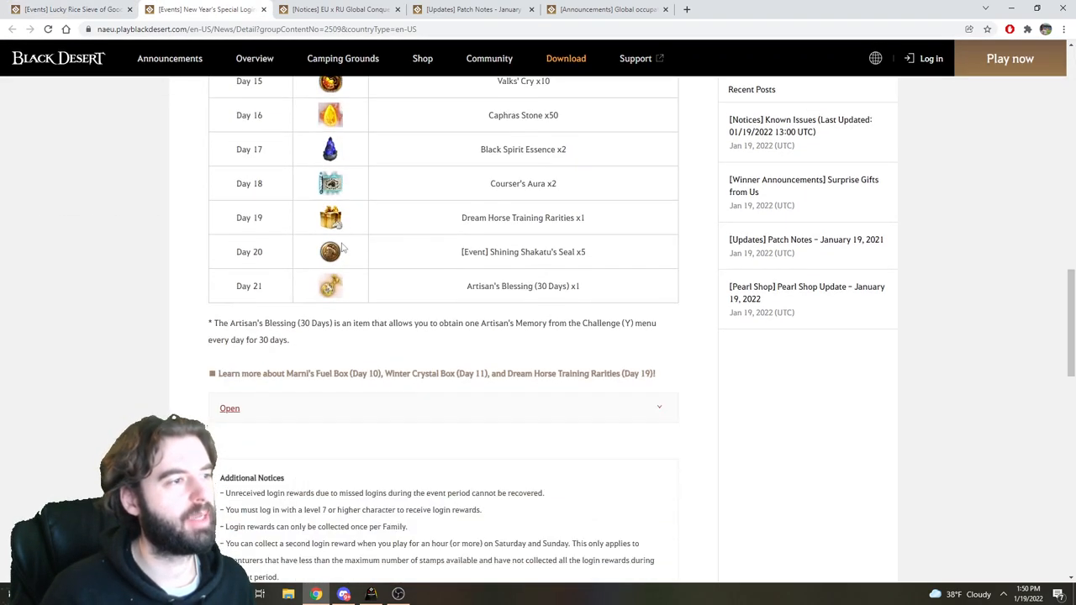
{"action": "scroll", "scroll_direction": "down", "scroll_amount": 3}
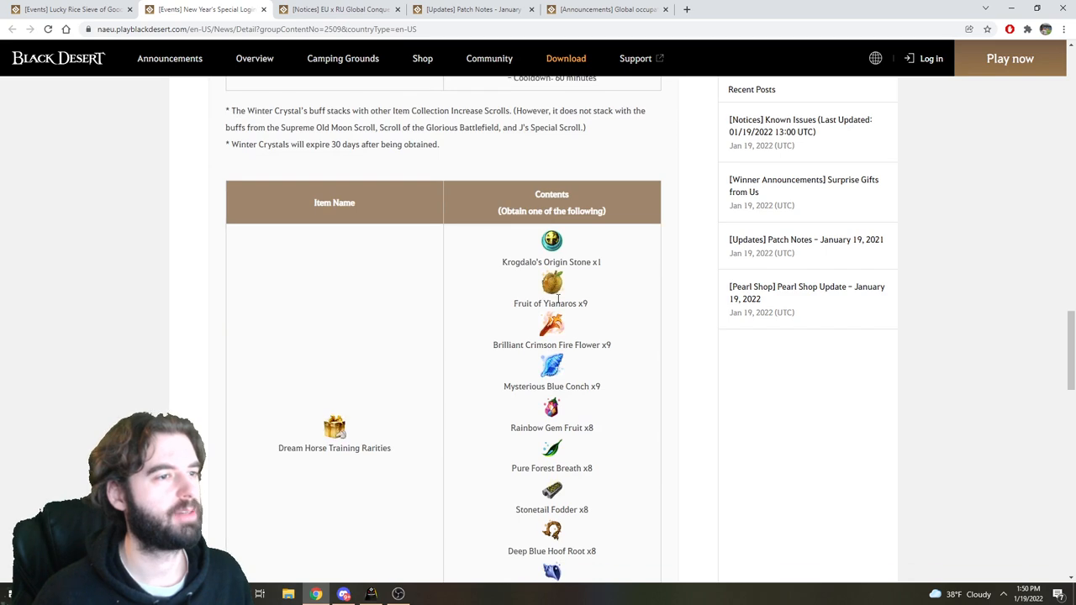
{"action": "scroll", "scroll_direction": "down", "scroll_amount": 3}
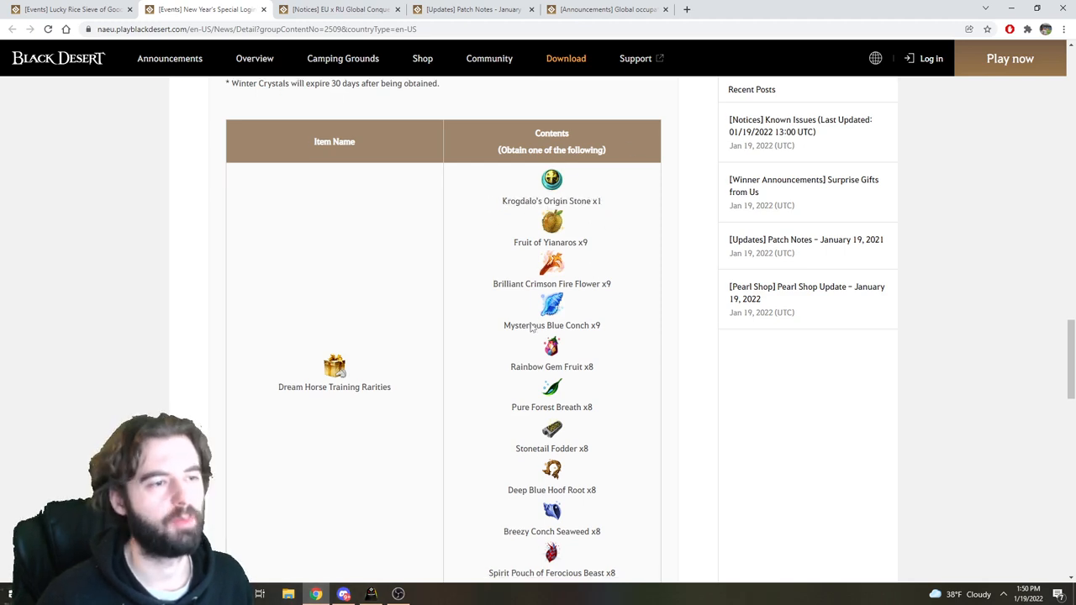
{"action": "scroll", "scroll_direction": "down", "scroll_amount": 3}
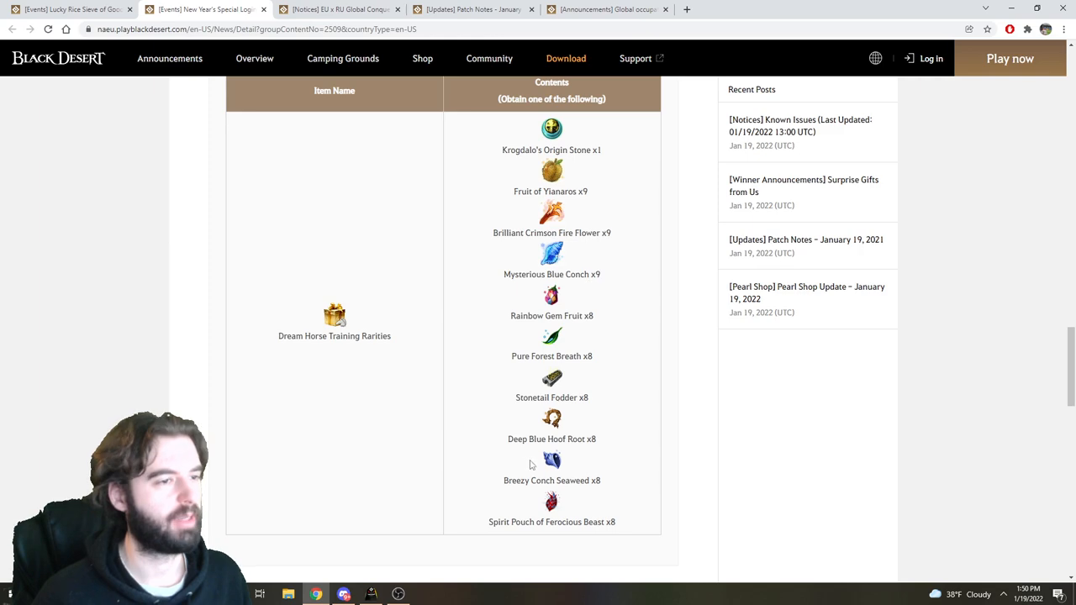
View the EU x RU Global Conquest War notice, highlighting 'EU x RU' in the title and reading down to the guild selection criteria
{"action": "left_click", "coordinate": [336, 10]}
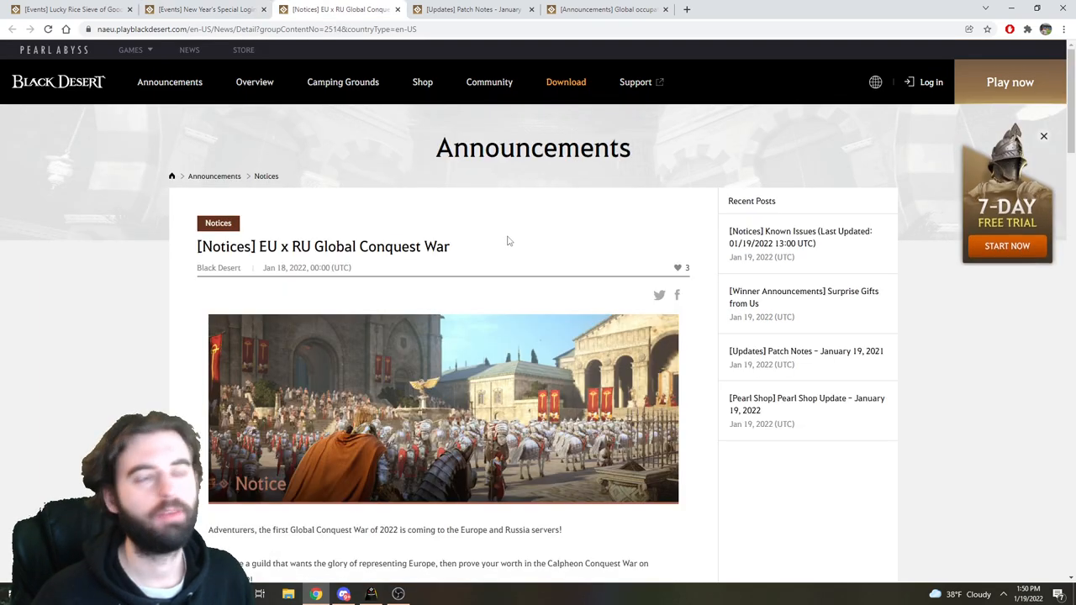
{"action": "scroll", "scroll_direction": "down", "scroll_amount": 3}
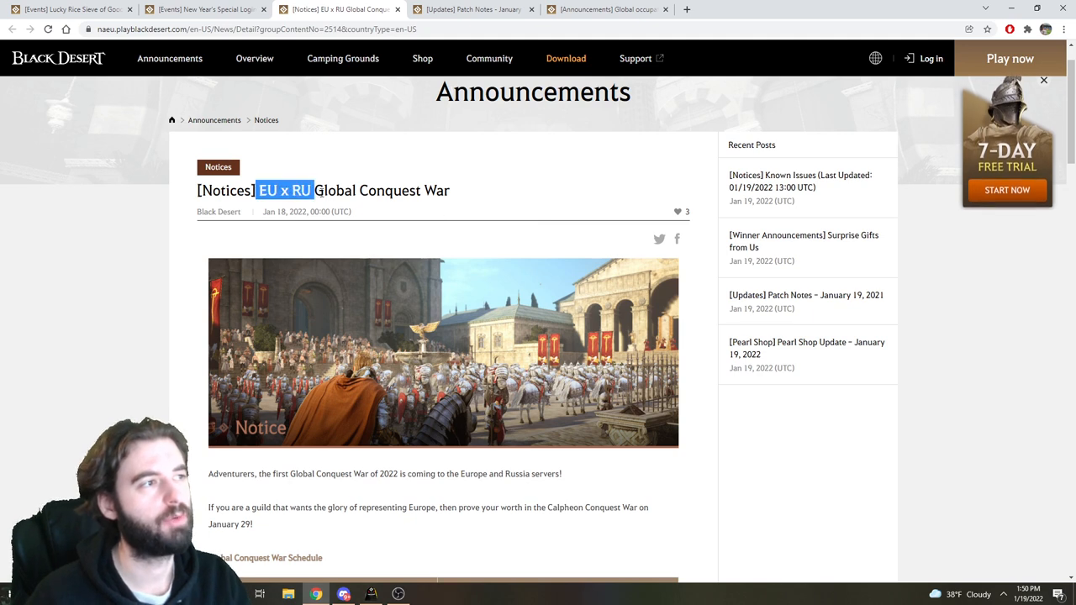
{"action": "left_click_drag", "start_coordinate": [284, 190], "coordinate": [439, 190]}
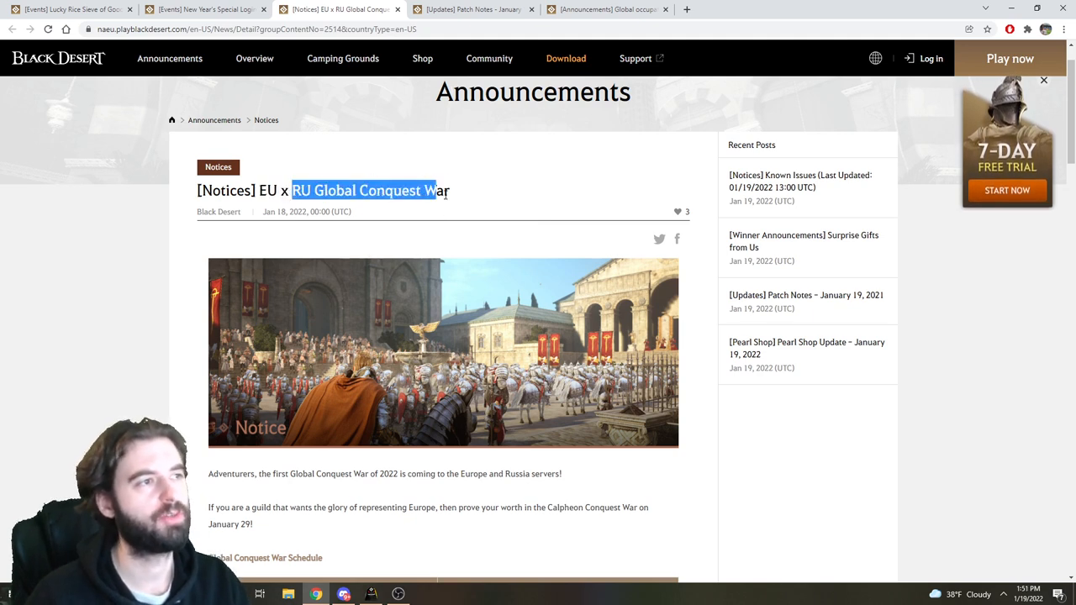
{"action": "scroll", "scroll_direction": "down", "scroll_amount": 3}
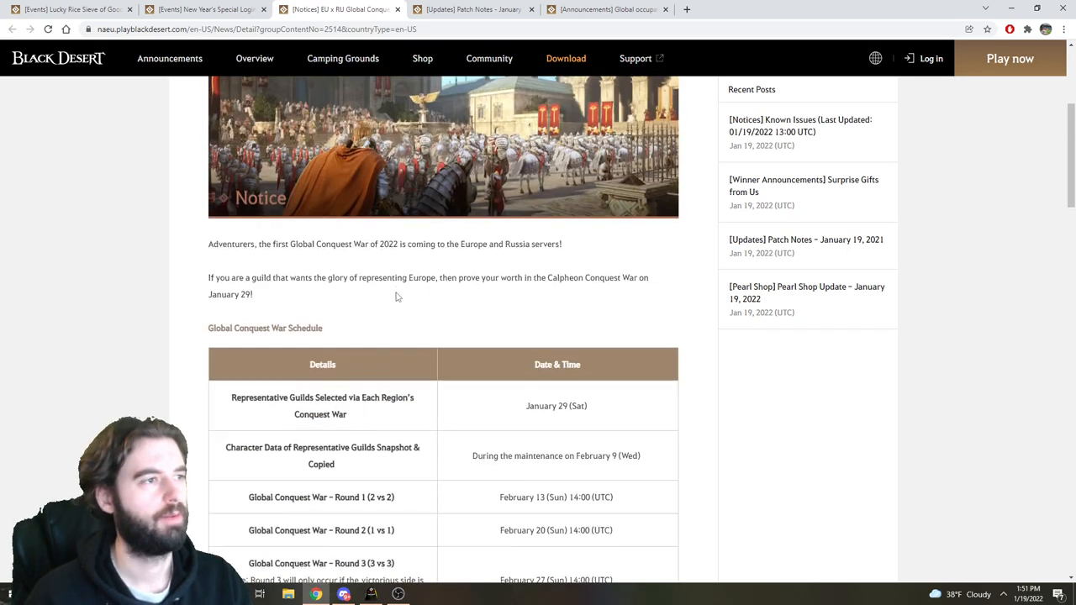
{"action": "scroll", "scroll_direction": "down", "scroll_amount": 3}
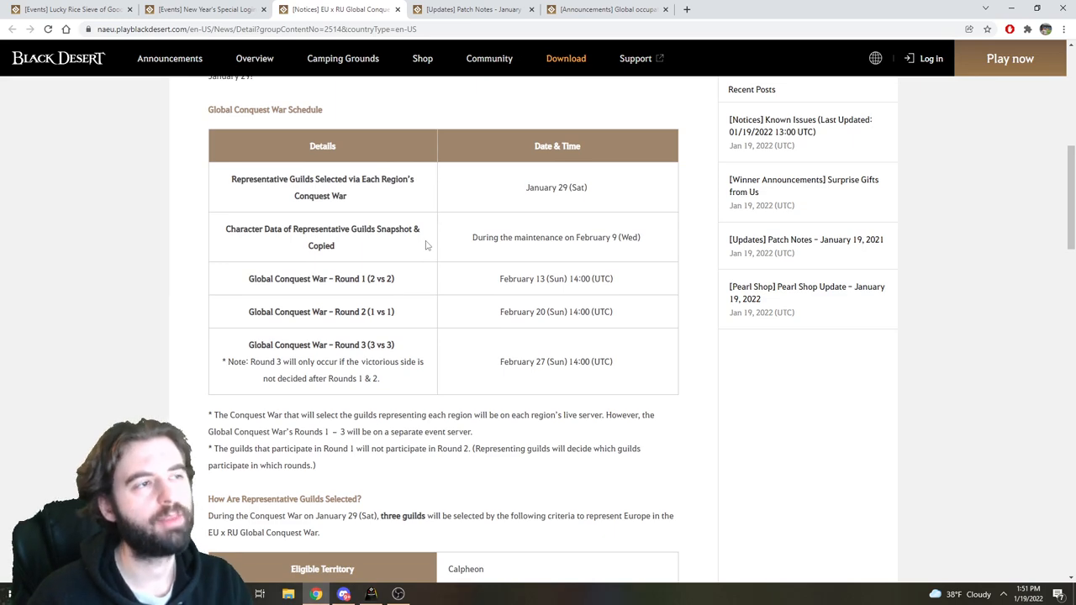
{"action": "scroll", "scroll_direction": "down", "scroll_amount": 3}
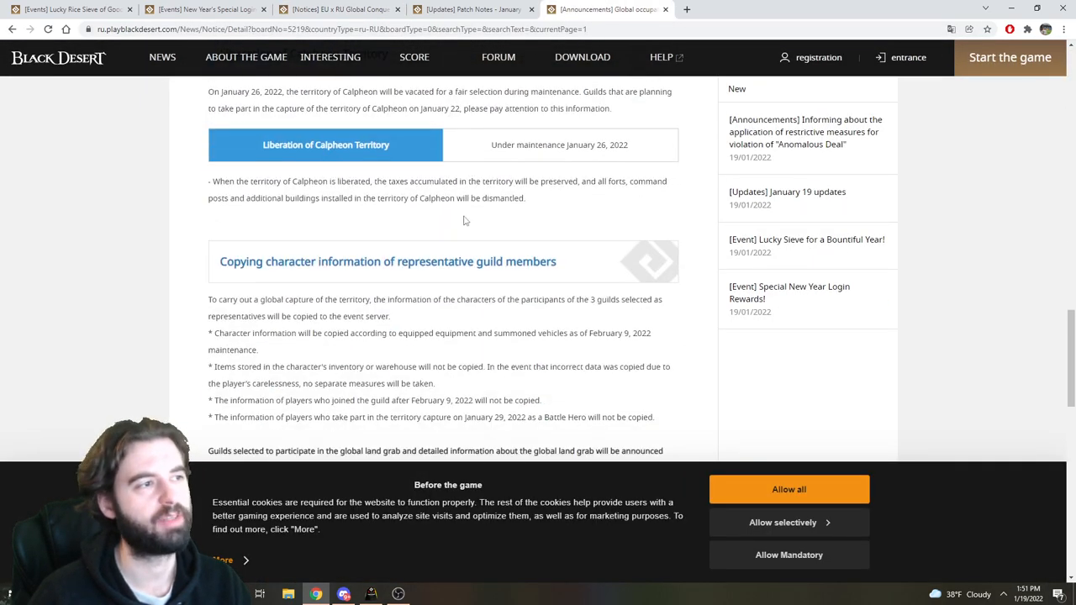
{"action": "left_click", "coordinate": [336, 10]}
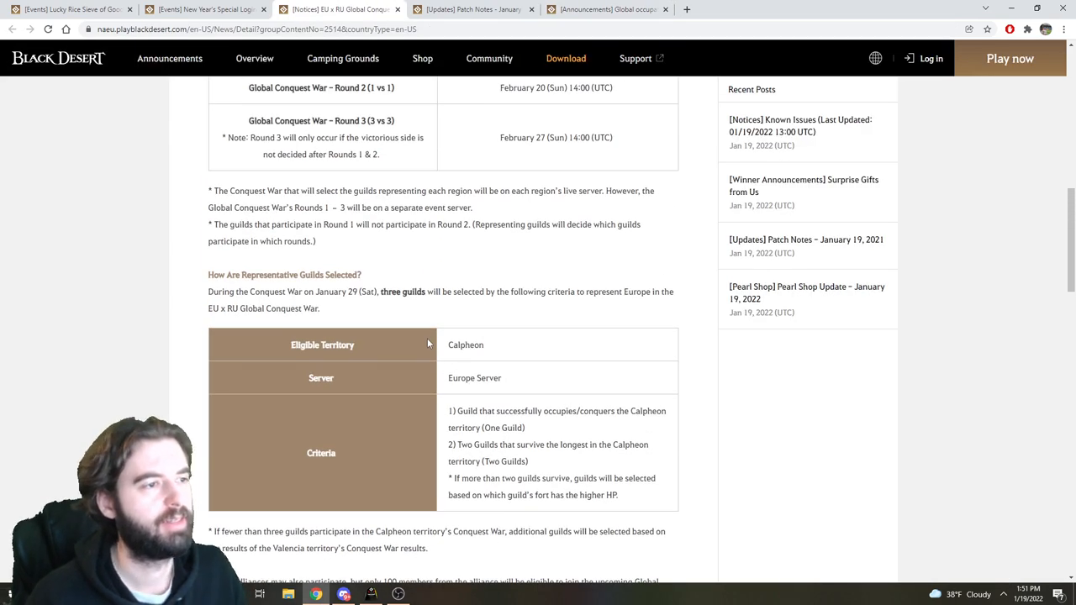
{"action": "mouse_move", "coordinate": [511, 370]}
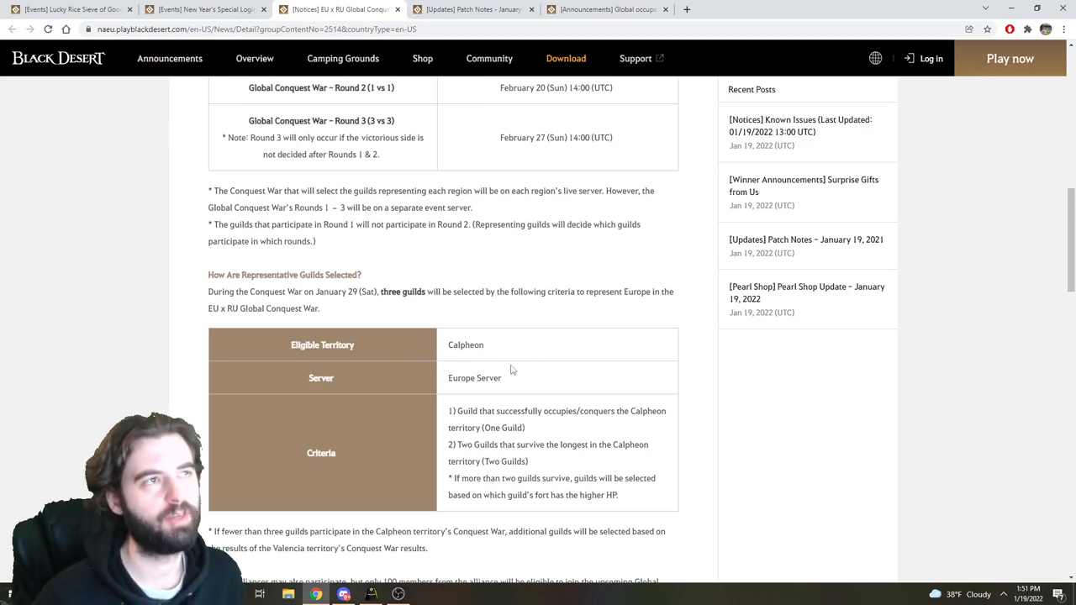
Read through the Conquest War notice's liberation and character-copy rules before the January 19 Patch Notes
{"action": "scroll", "scroll_direction": "down", "scroll_amount": 3}
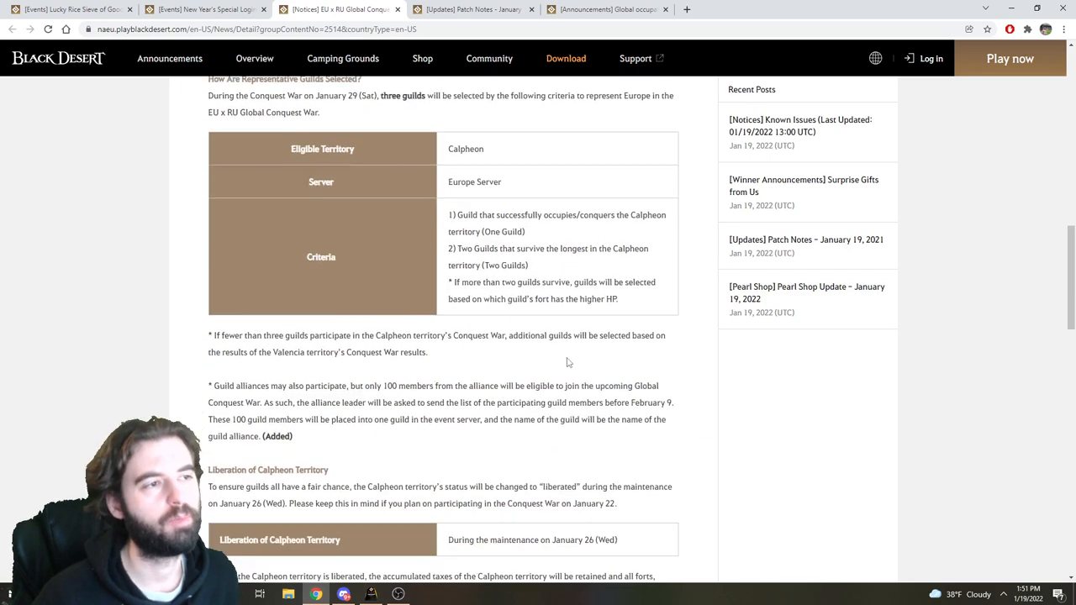
{"action": "scroll", "scroll_direction": "down", "scroll_amount": 3}
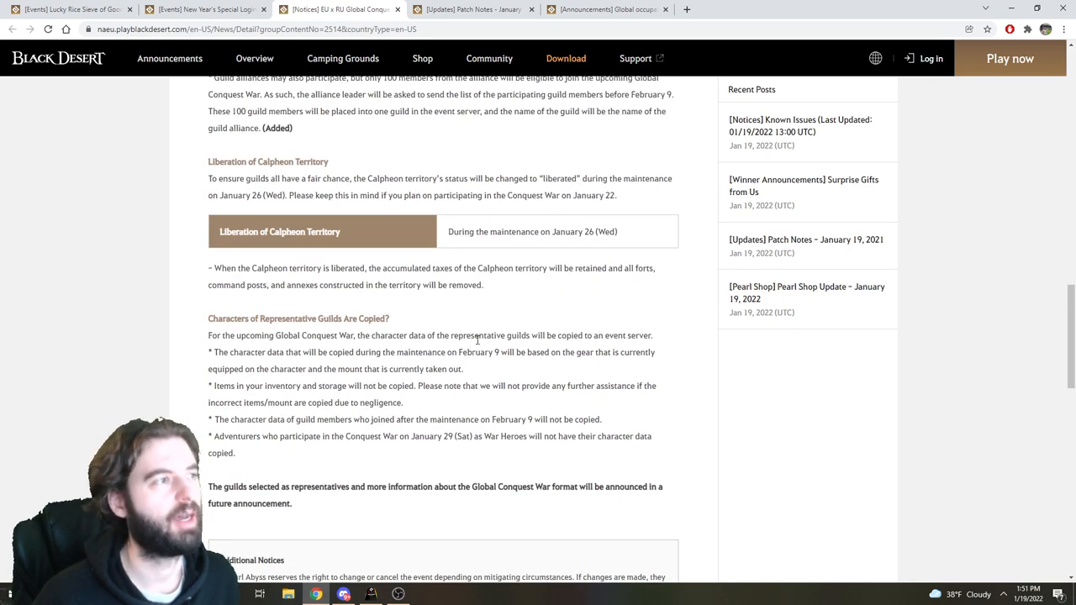
{"action": "scroll", "scroll_direction": "down", "scroll_amount": 3}
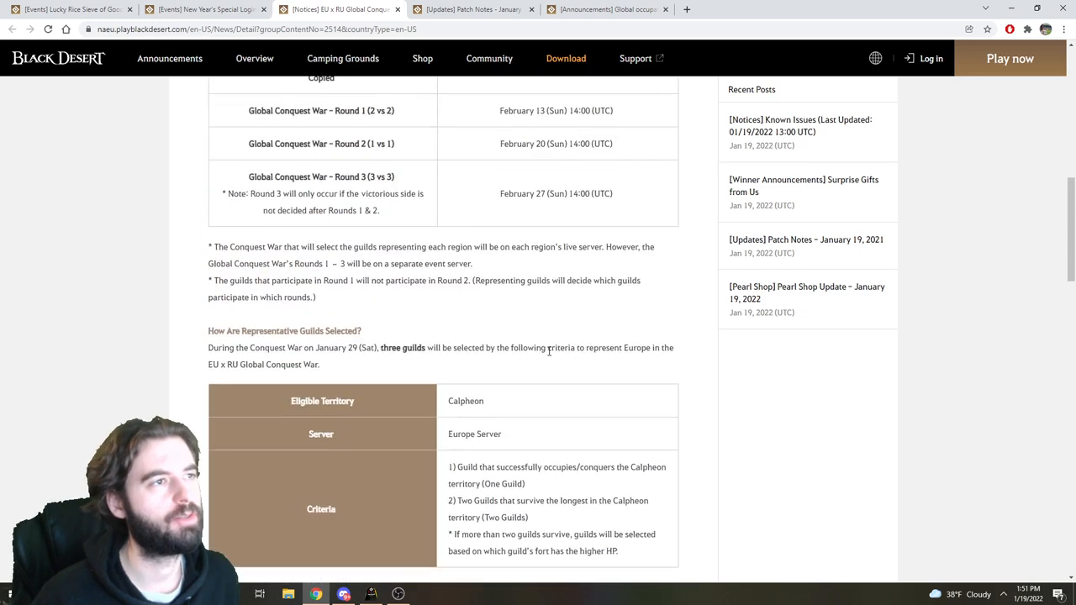
{"action": "scroll", "scroll_direction": "down", "scroll_amount": 3}
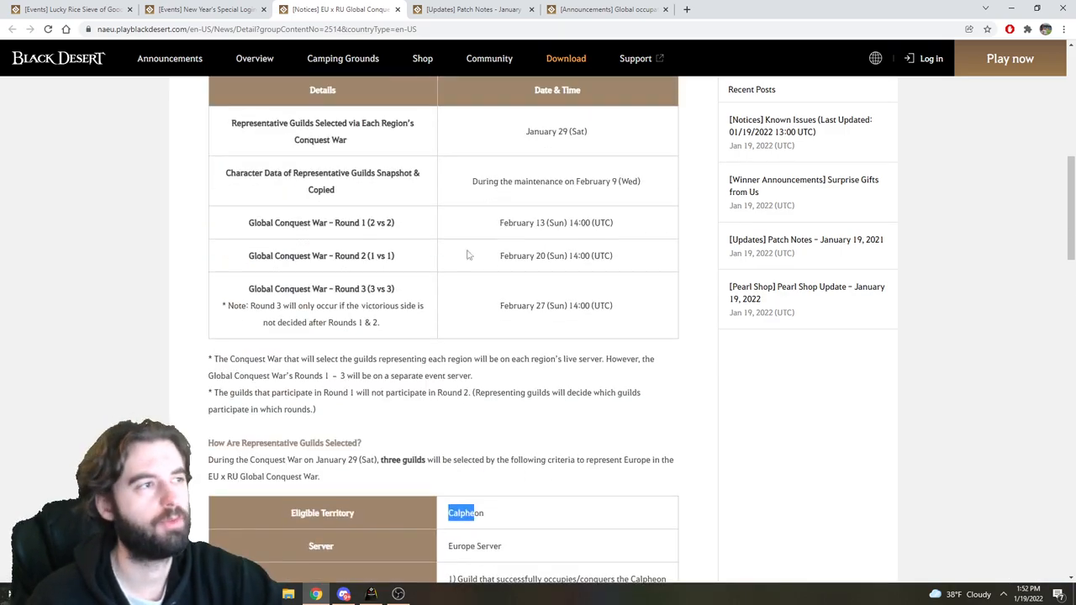
{"action": "scroll", "scroll_direction": "up", "scroll_amount": 3}
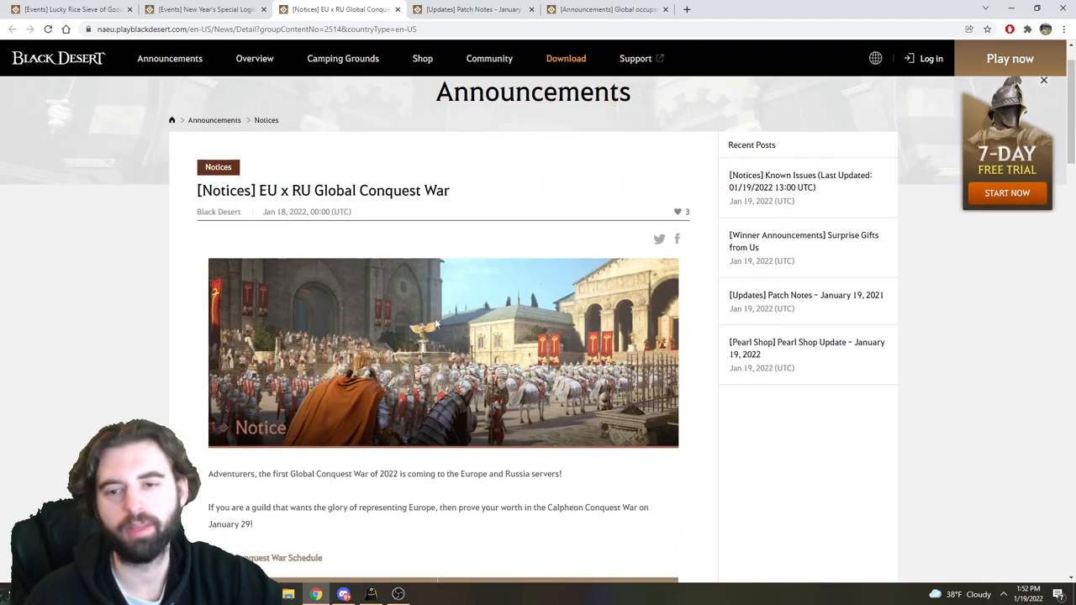
{"action": "scroll", "scroll_direction": "down", "scroll_amount": 3}
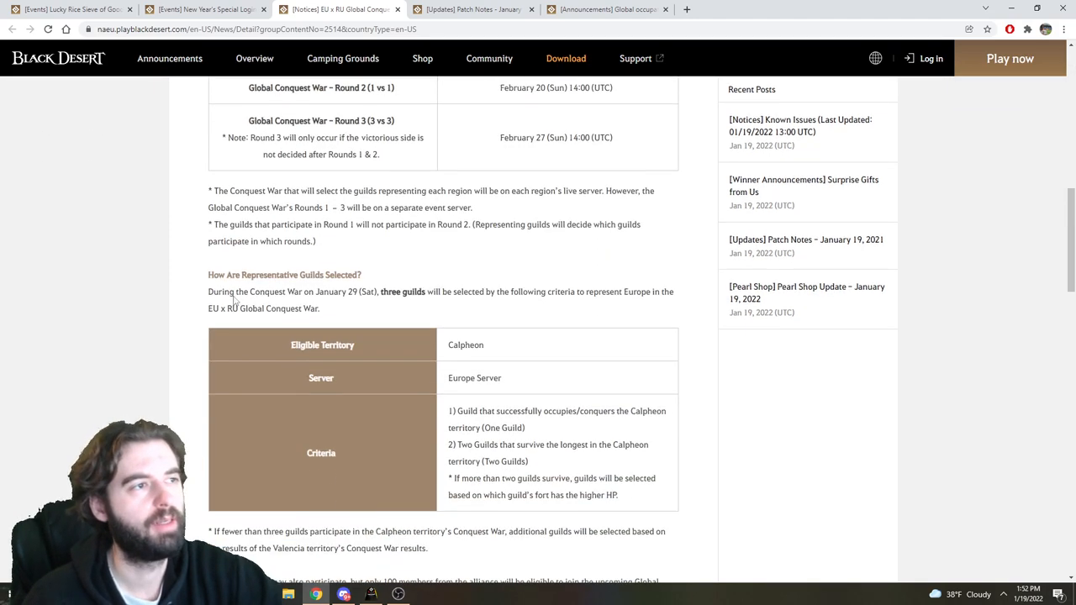
{"action": "scroll", "scroll_direction": "down", "scroll_amount": 3}
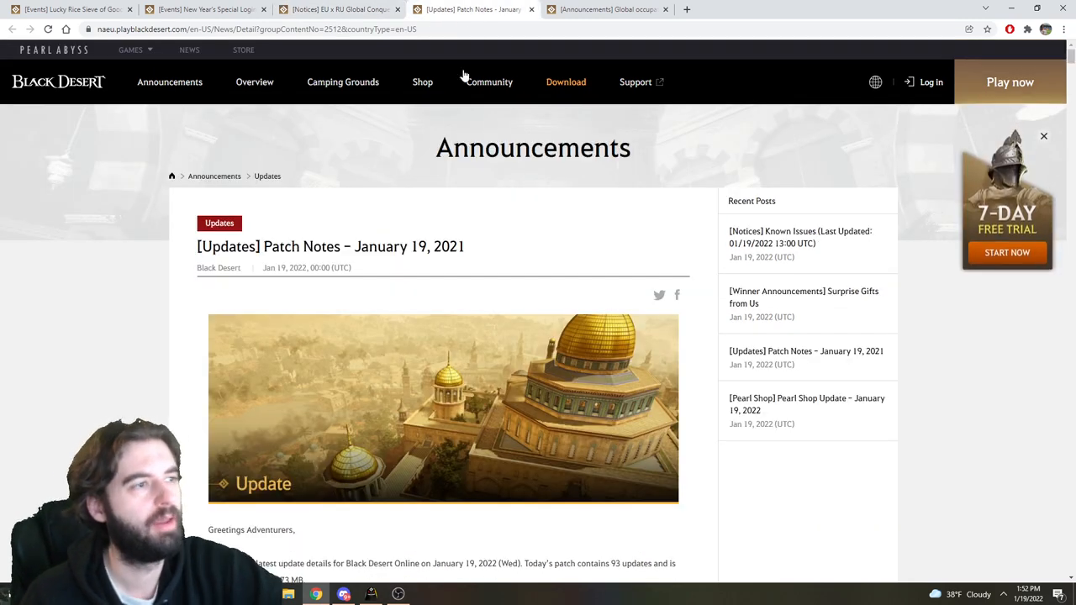
Scroll past each class's Black Spirit Rage skill table down to the Red Battlefield: Valencia City changes
{"action": "scroll", "scroll_direction": "down", "scroll_amount": 3}
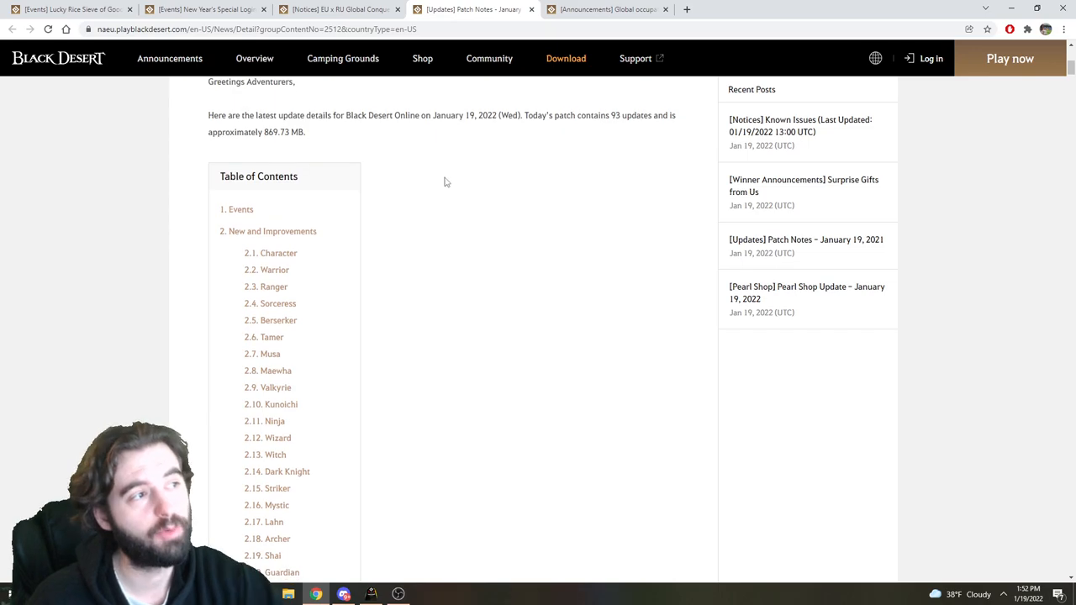
{"action": "scroll", "scroll_direction": "down", "scroll_amount": 3}
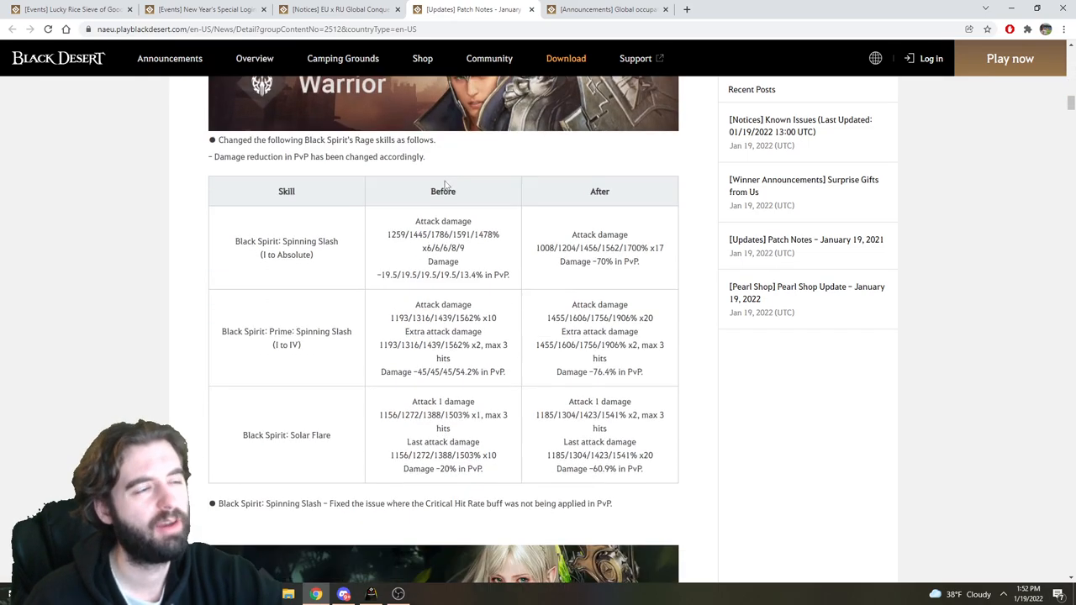
{"action": "scroll", "scroll_direction": "down", "scroll_amount": 3}
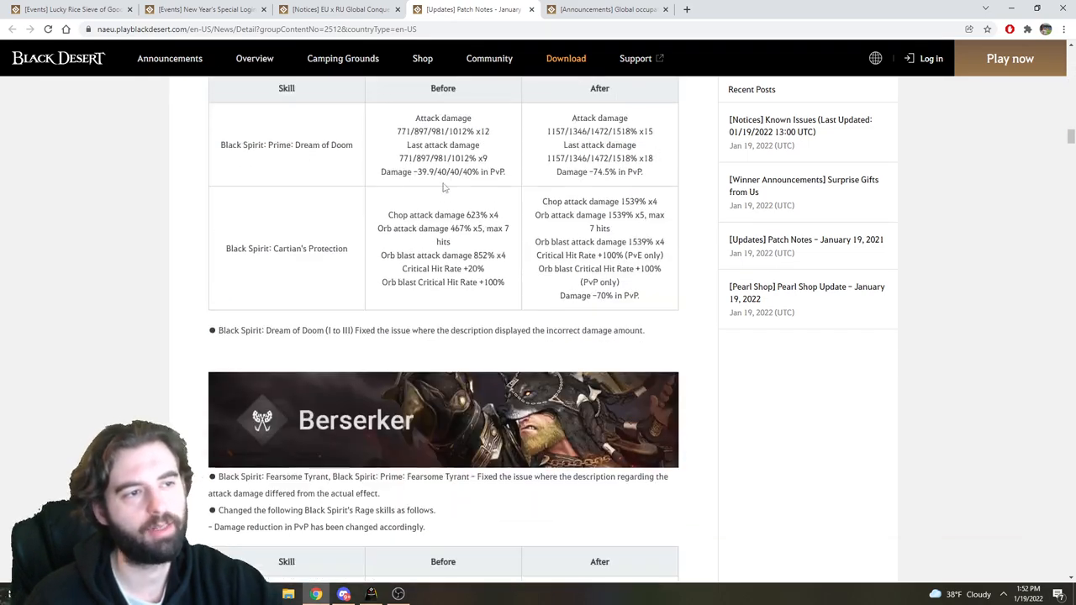
{"action": "scroll", "scroll_direction": "down", "scroll_amount": 3}
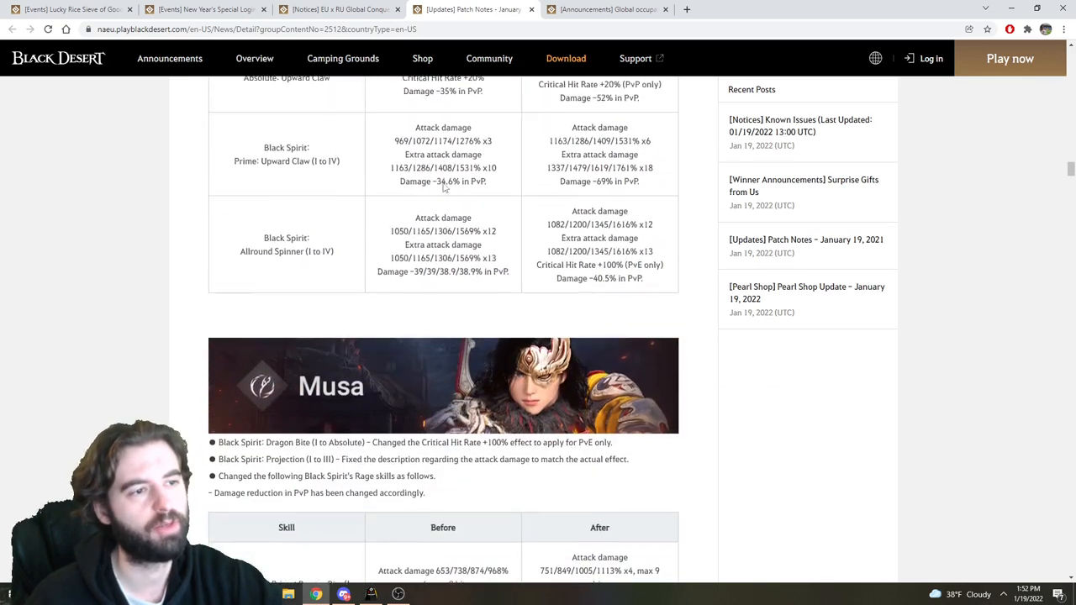
{"action": "scroll", "scroll_direction": "down", "scroll_amount": 3}
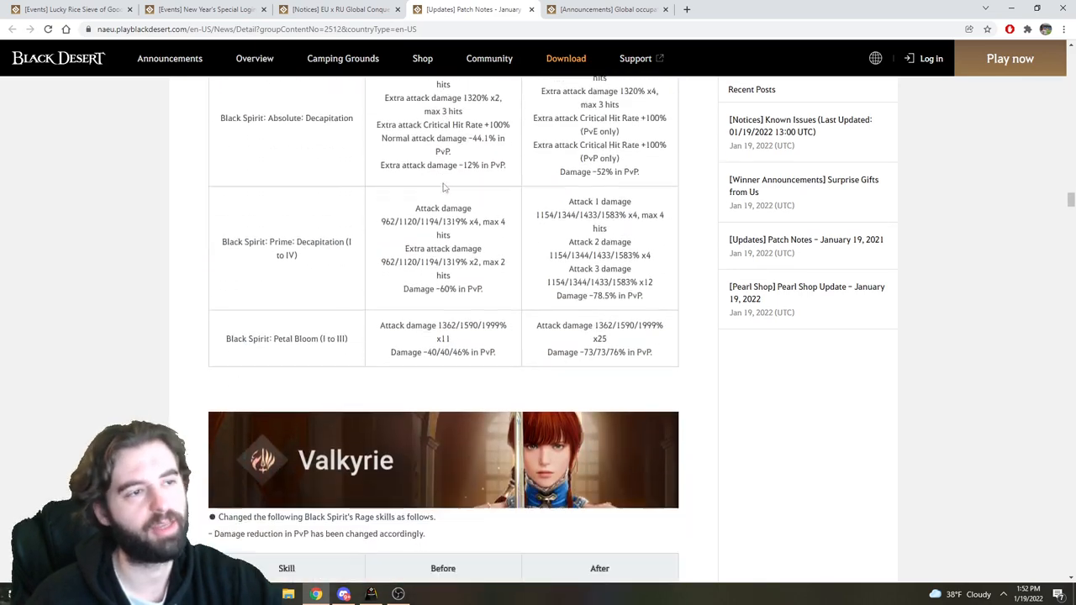
{"action": "scroll", "scroll_direction": "down", "scroll_amount": 3}
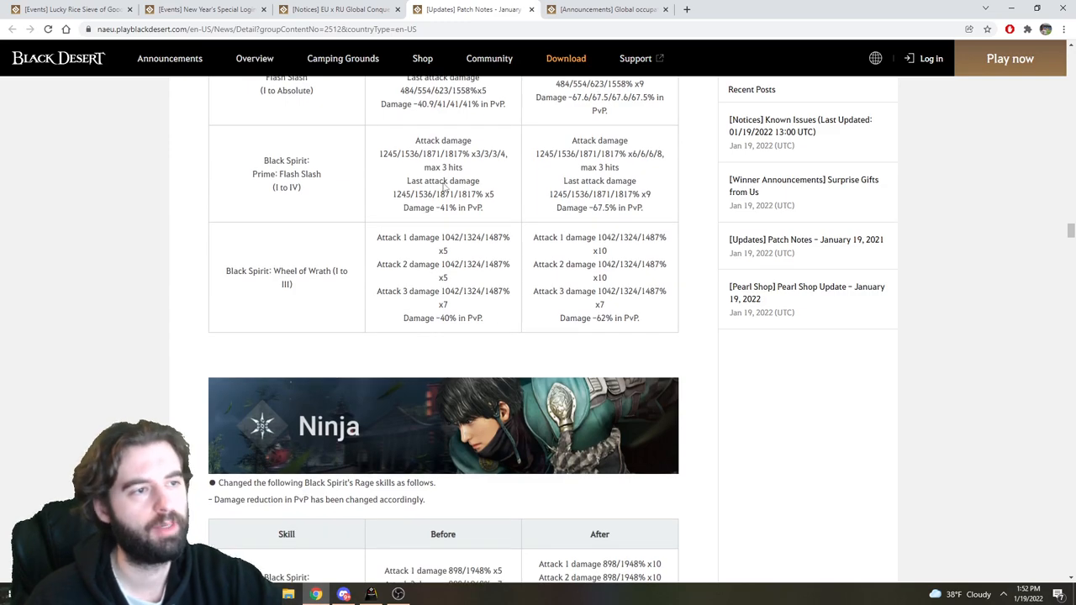
{"action": "scroll", "scroll_direction": "down", "scroll_amount": 3}
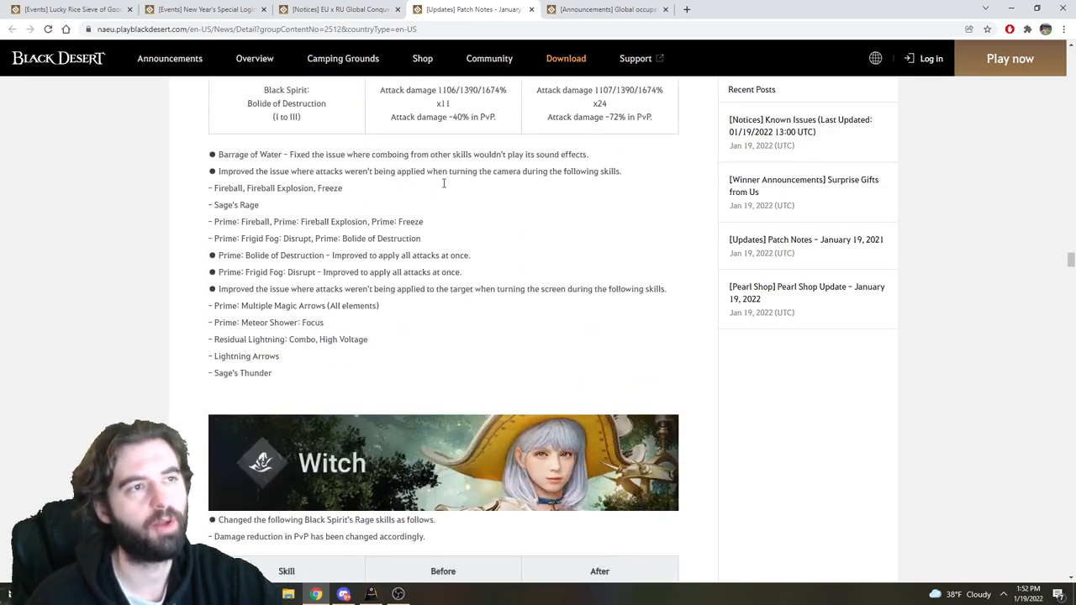
{"action": "scroll", "scroll_direction": "down", "scroll_amount": 3}
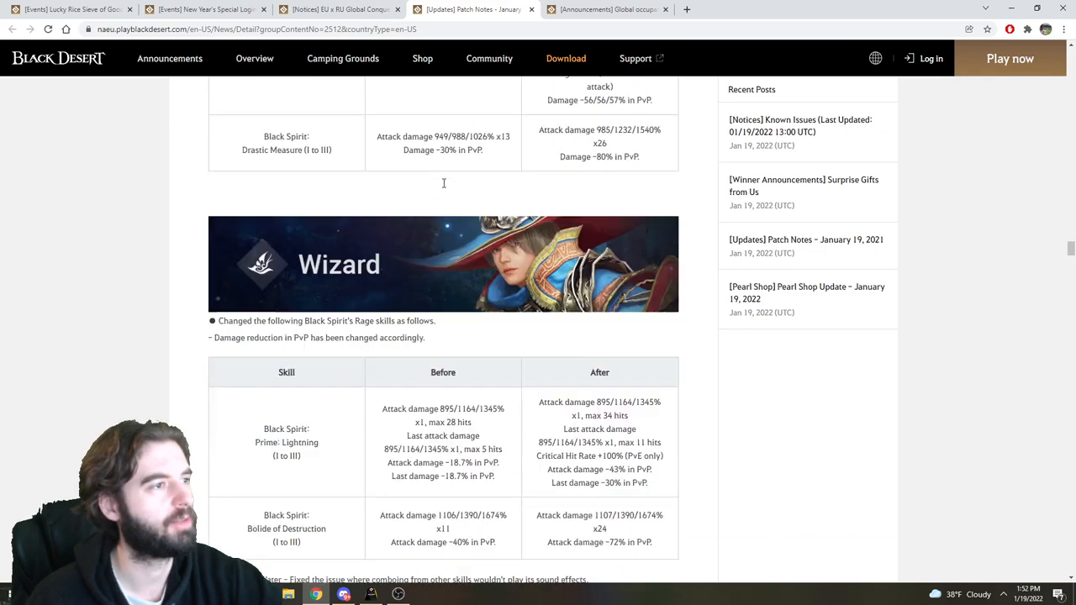
{"action": "scroll", "scroll_direction": "down", "scroll_amount": 3}
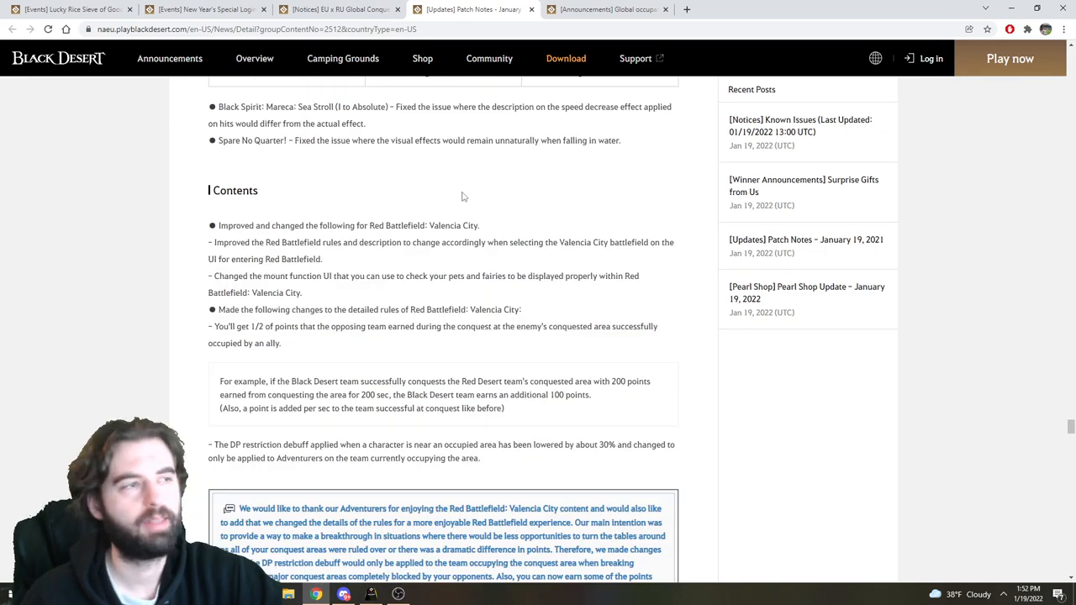
{"action": "scroll", "scroll_direction": "down", "scroll_amount": 3}
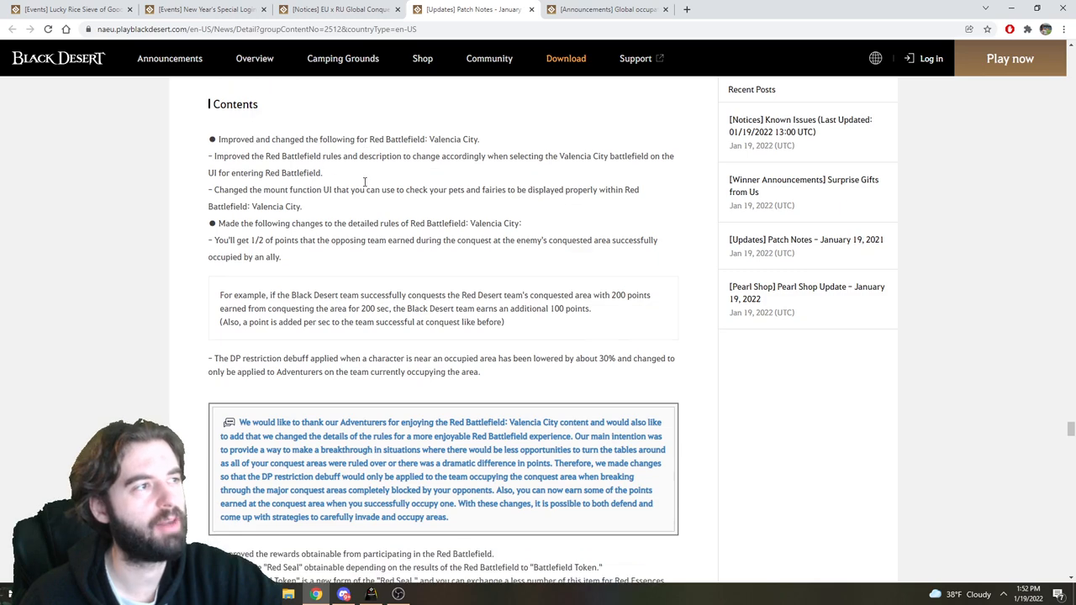
{"action": "scroll", "scroll_direction": "down", "scroll_amount": 3}
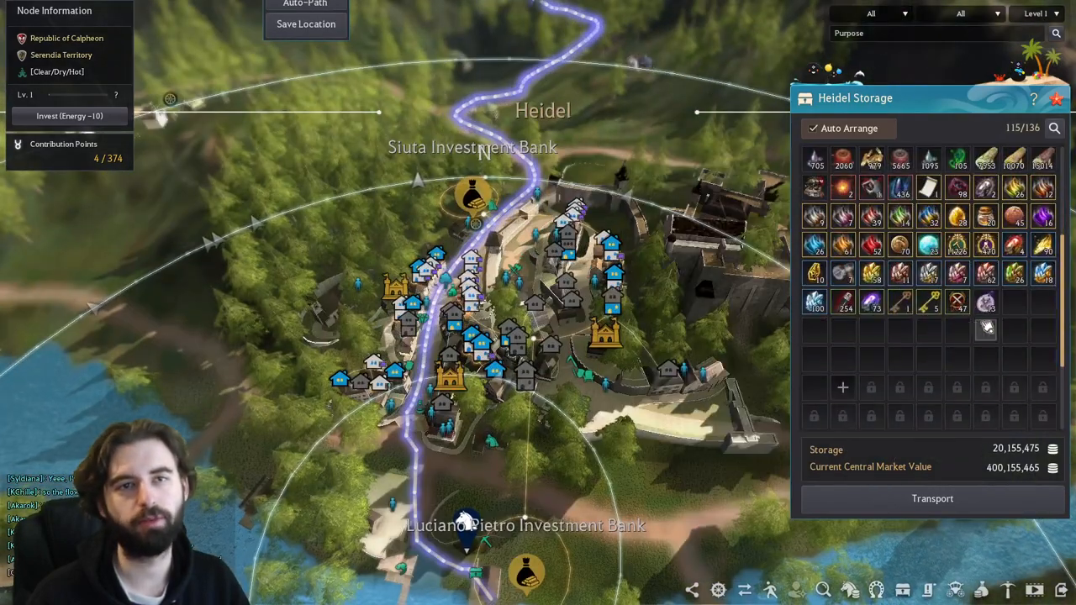
{"action": "mouse_move", "coordinate": [958, 303]}
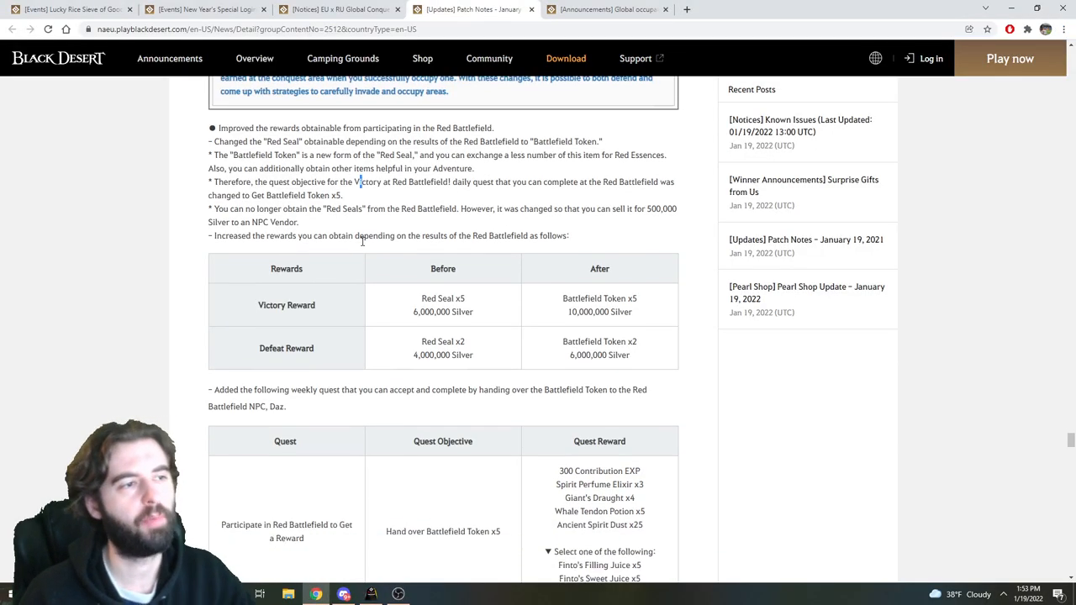
Scroll through the Red Battlefield reward tables to the Monster loot changes
{"action": "scroll", "scroll_direction": "down", "scroll_amount": 3}
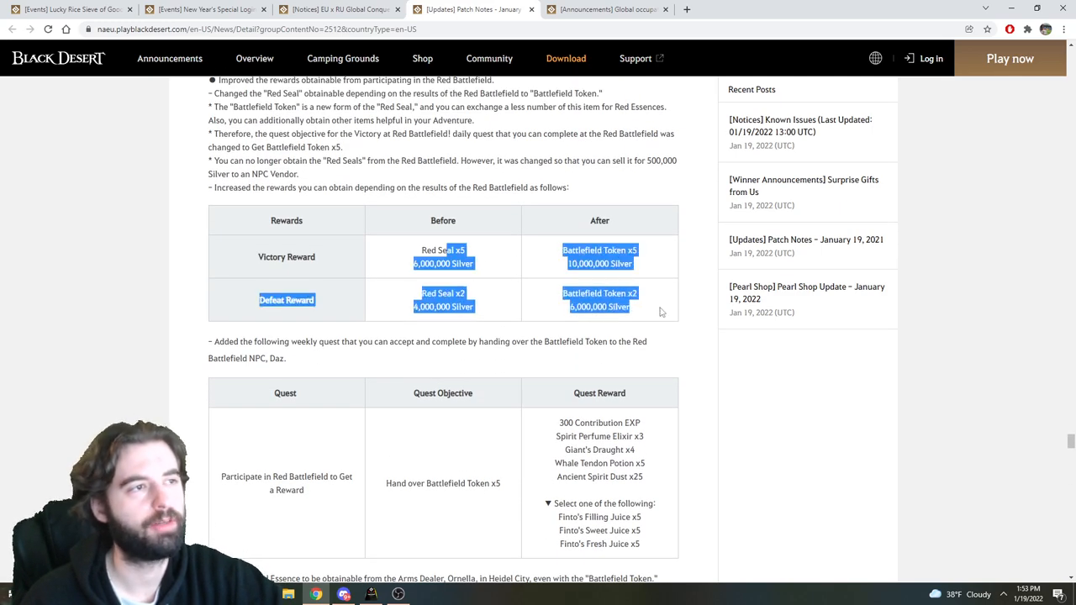
{"action": "scroll", "scroll_direction": "up", "scroll_amount": 3}
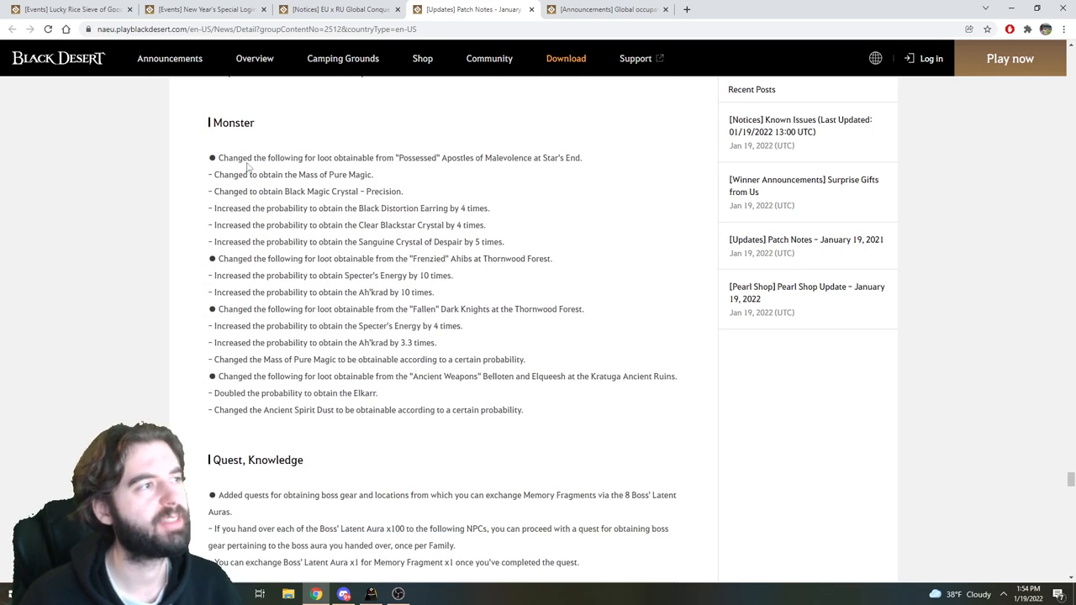
Mark the 'Possessed' Apostles loot entry and scroll to the Quest, Knowledge boss aura exchange section
{"action": "scroll", "scroll_direction": "down", "scroll_amount": 3}
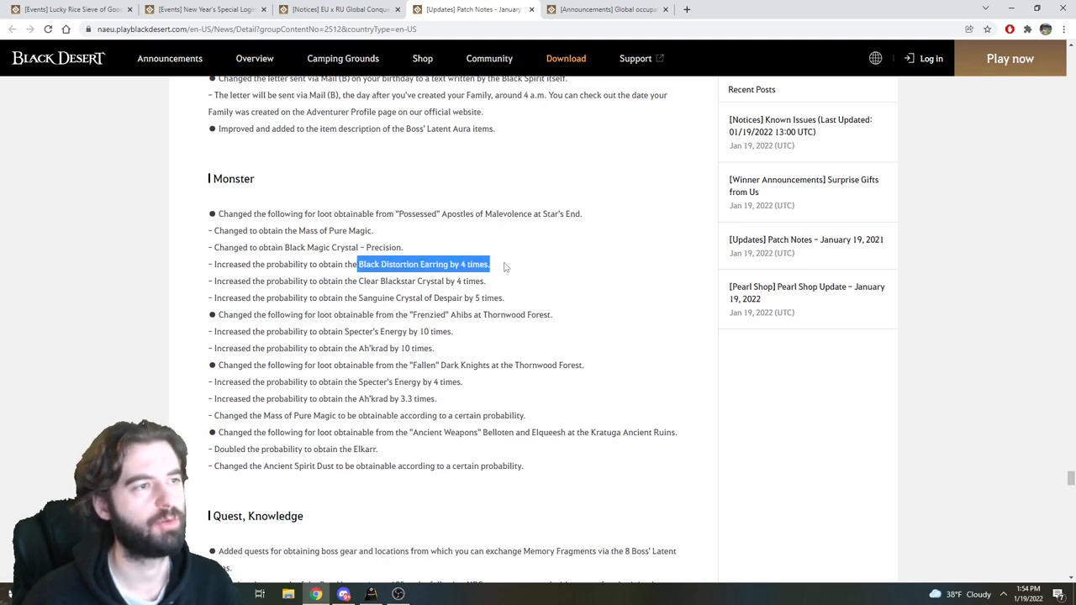
{"action": "left_click", "coordinate": [440, 214]}
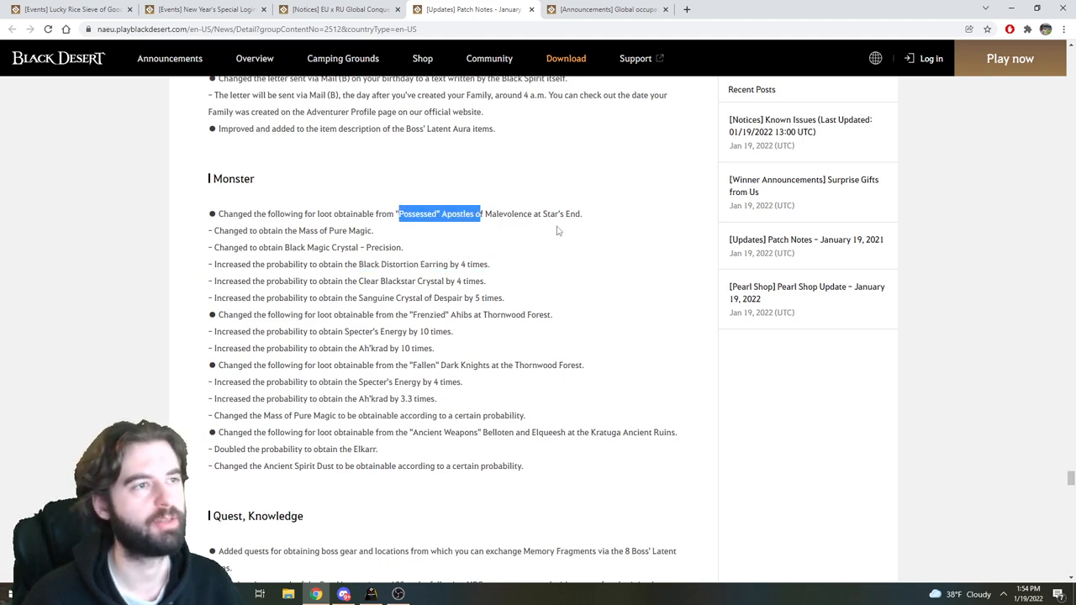
{"action": "scroll", "scroll_direction": "down", "scroll_amount": 3}
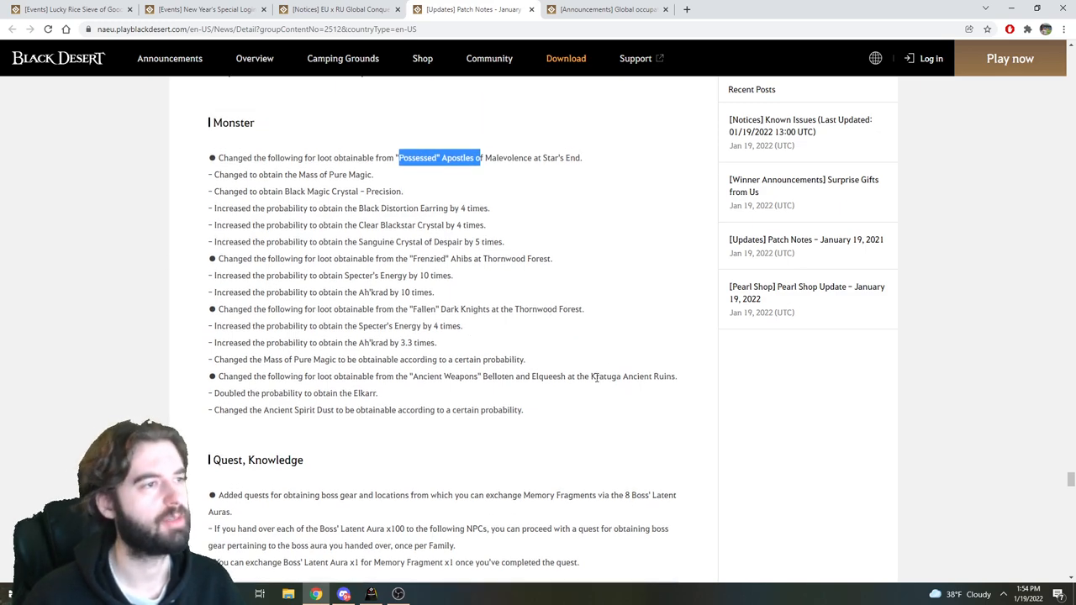
{"action": "scroll", "scroll_direction": "down", "scroll_amount": 3}
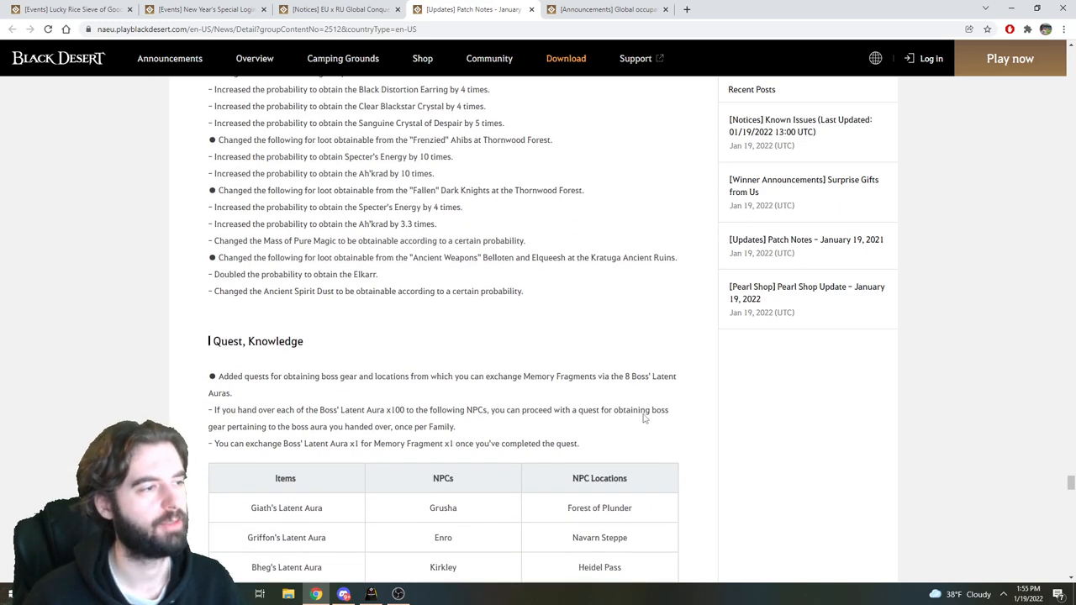
Scroll so the whole Boss' Latent Aura table shows, down to Red Nose's Latent Aura
{"action": "scroll", "scroll_direction": "down", "scroll_amount": 3}
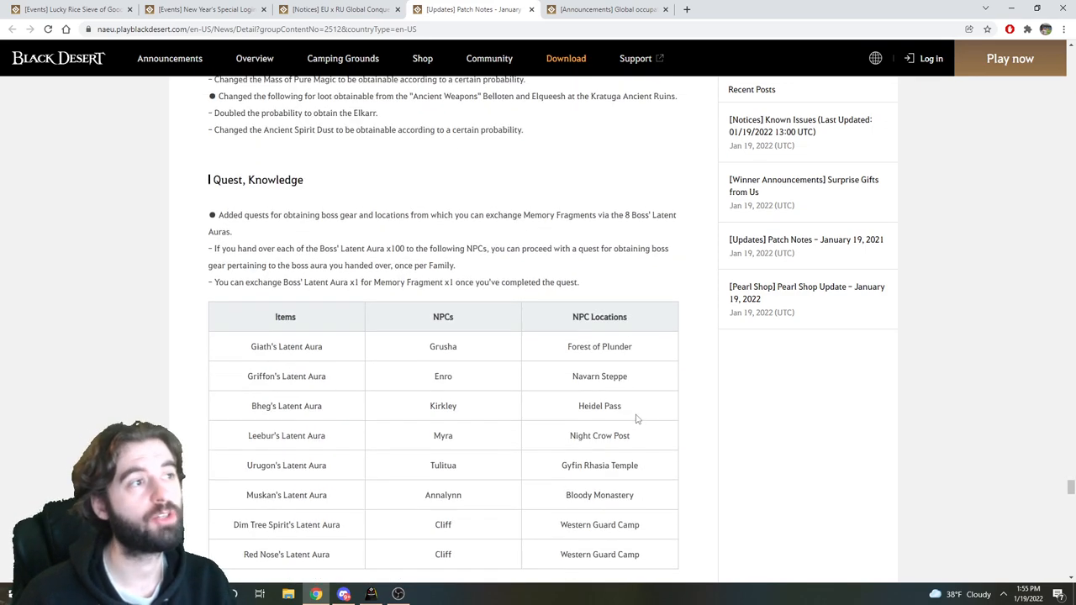
{"action": "scroll", "scroll_direction": "down", "scroll_amount": 3}
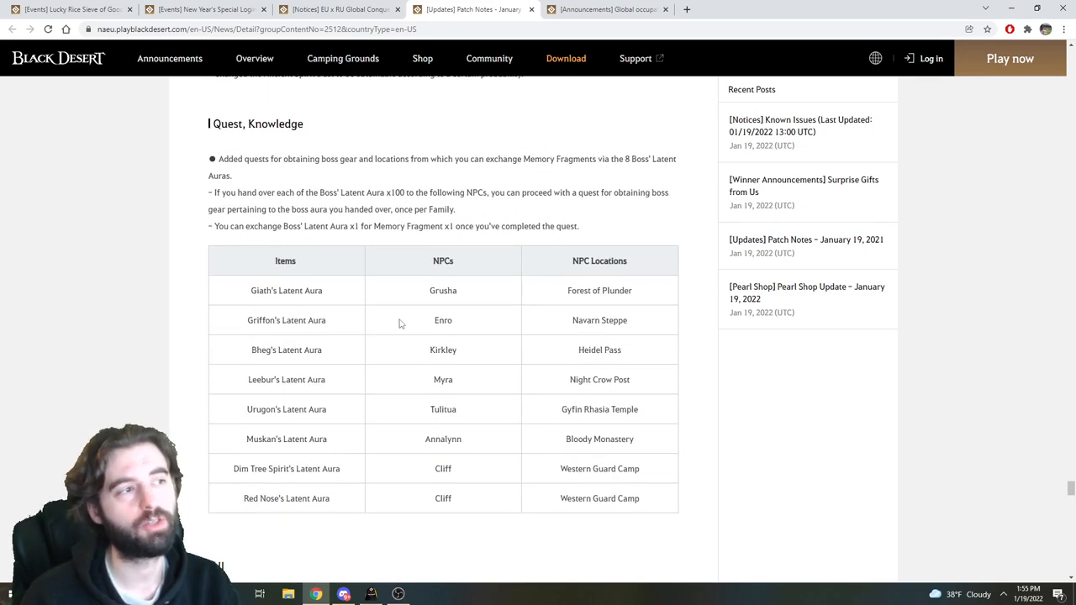
{"action": "mouse_move", "coordinate": [305, 277]}
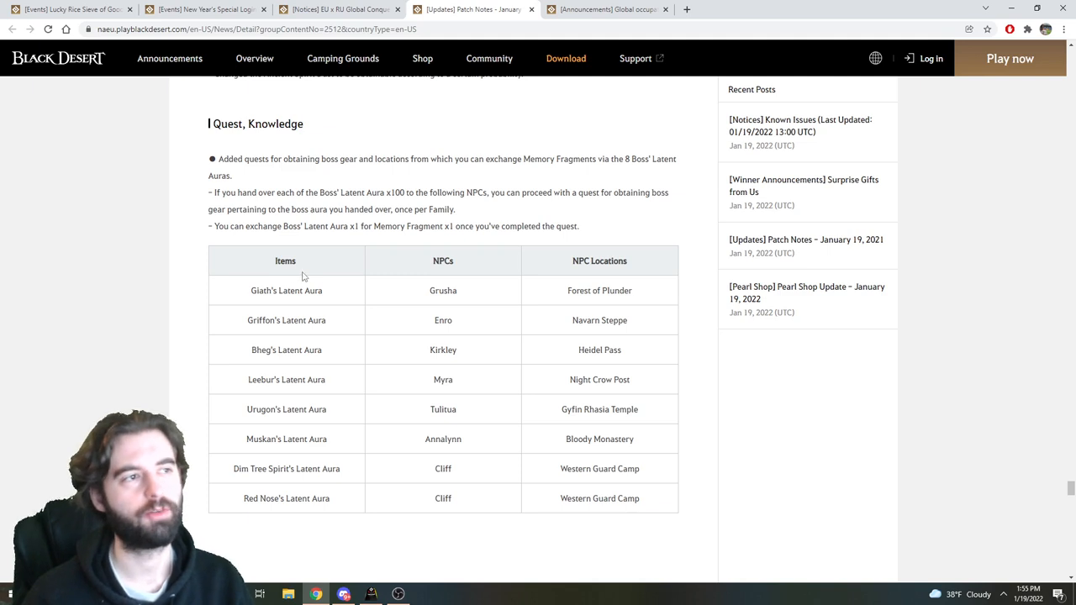
{"action": "mouse_move", "coordinate": [379, 240]}
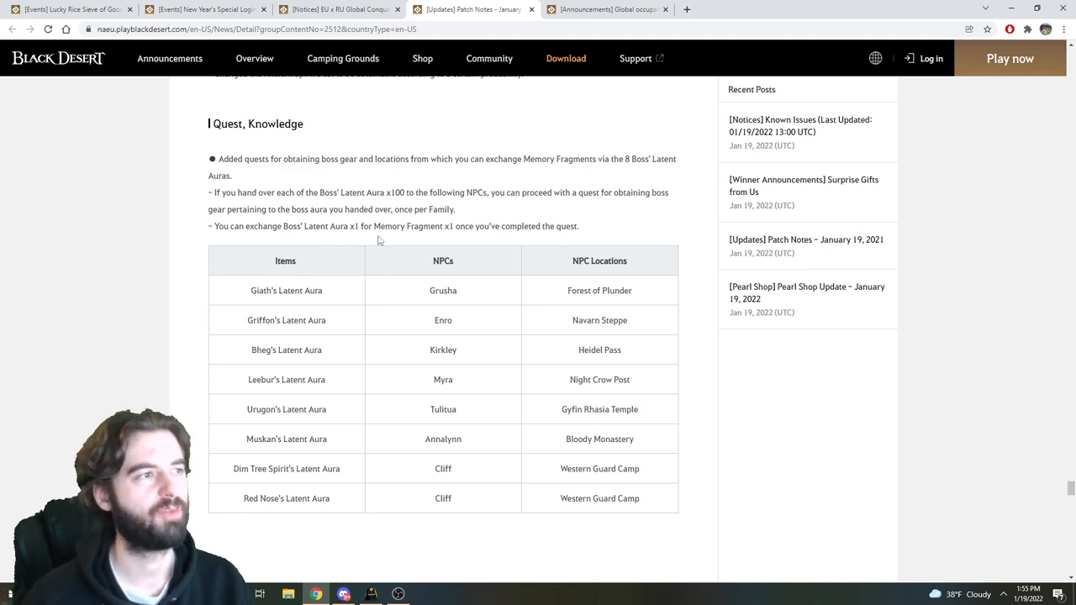
{"action": "mouse_move", "coordinate": [449, 517]}
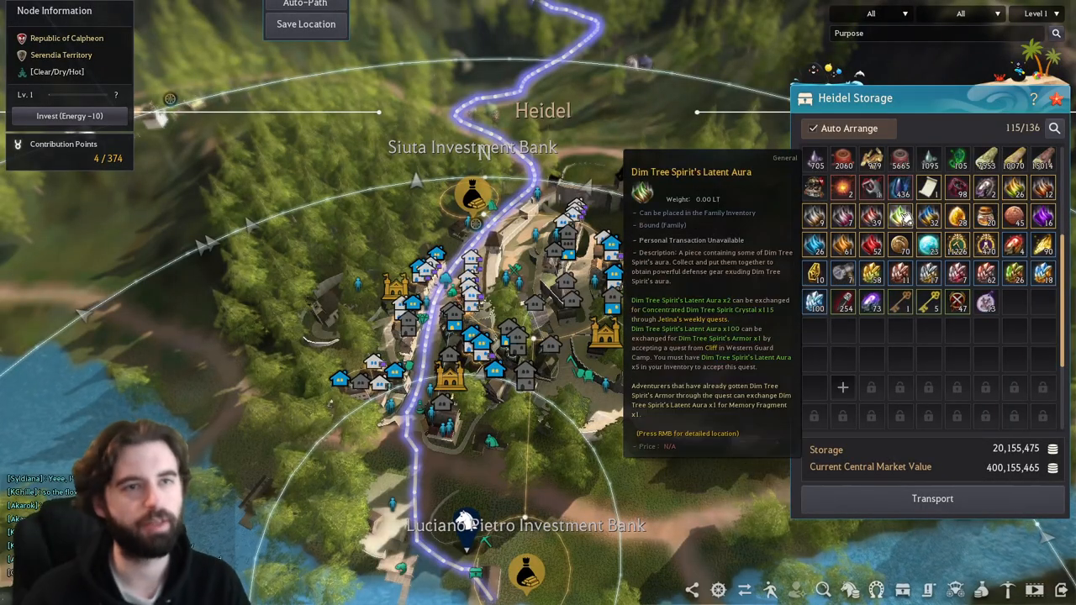
{"action": "mouse_move", "coordinate": [934, 217]}
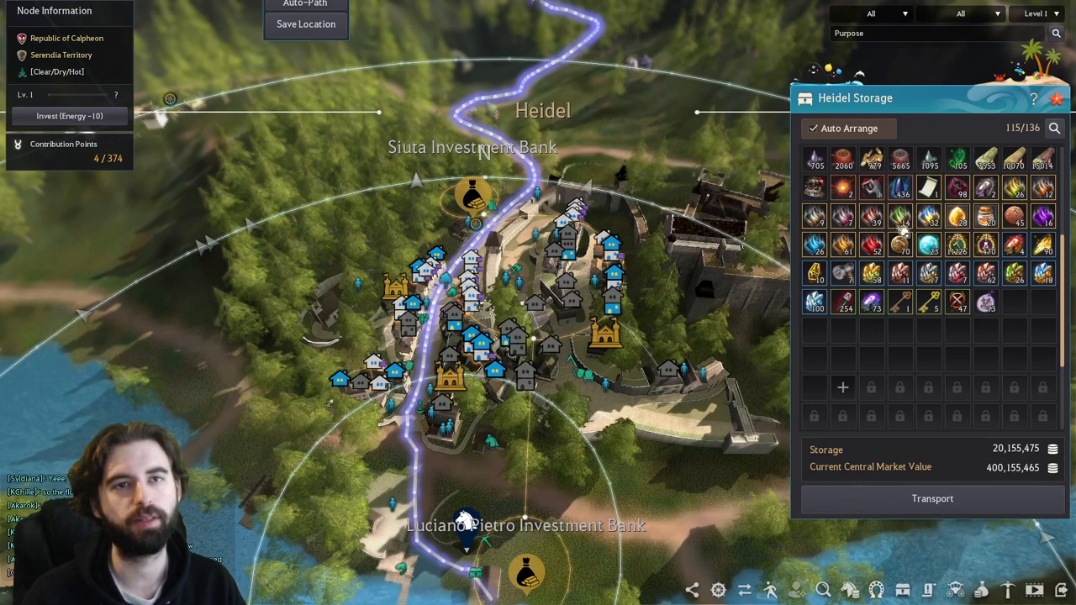
{"action": "mouse_move", "coordinate": [844, 215]}
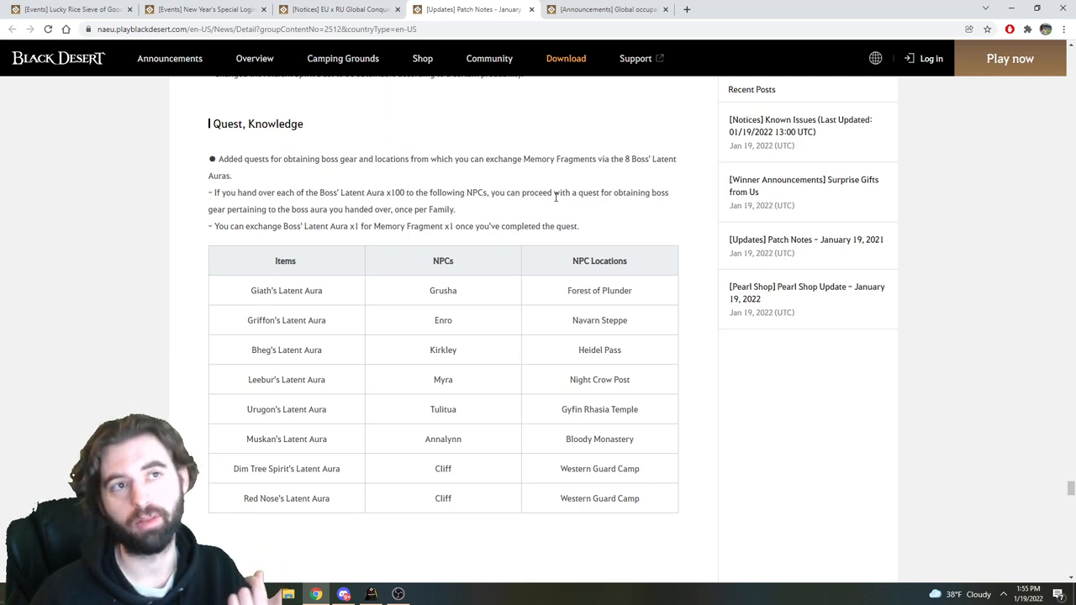
Scroll the Quest, Knowledge table so the Latent Aura exchange and the UI section beneath it show
{"action": "scroll", "scroll_direction": "down", "scroll_amount": 3}
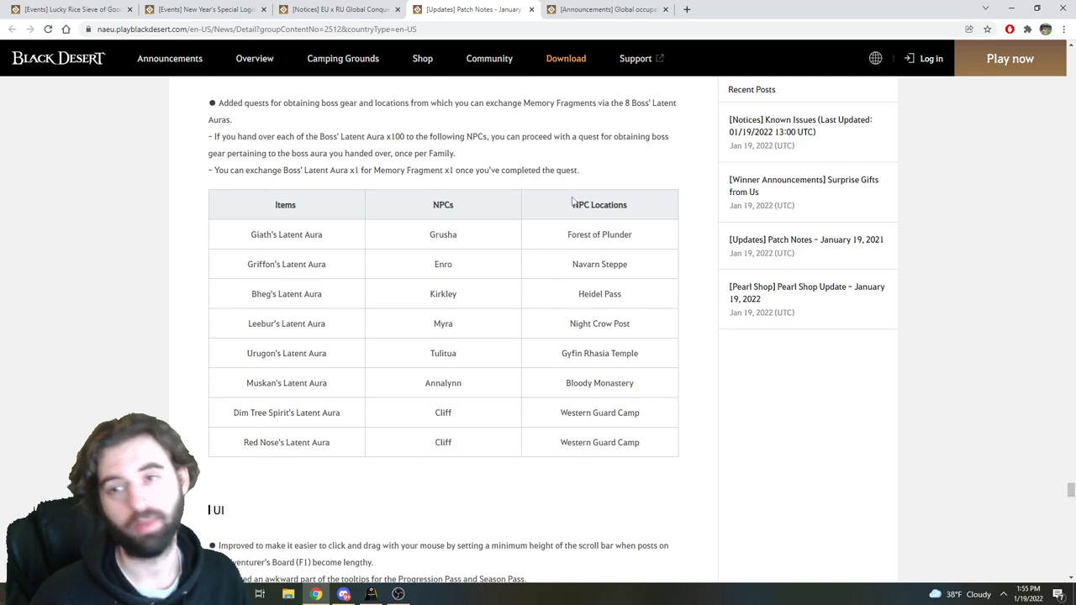
{"action": "scroll", "scroll_direction": "down", "scroll_amount": 3}
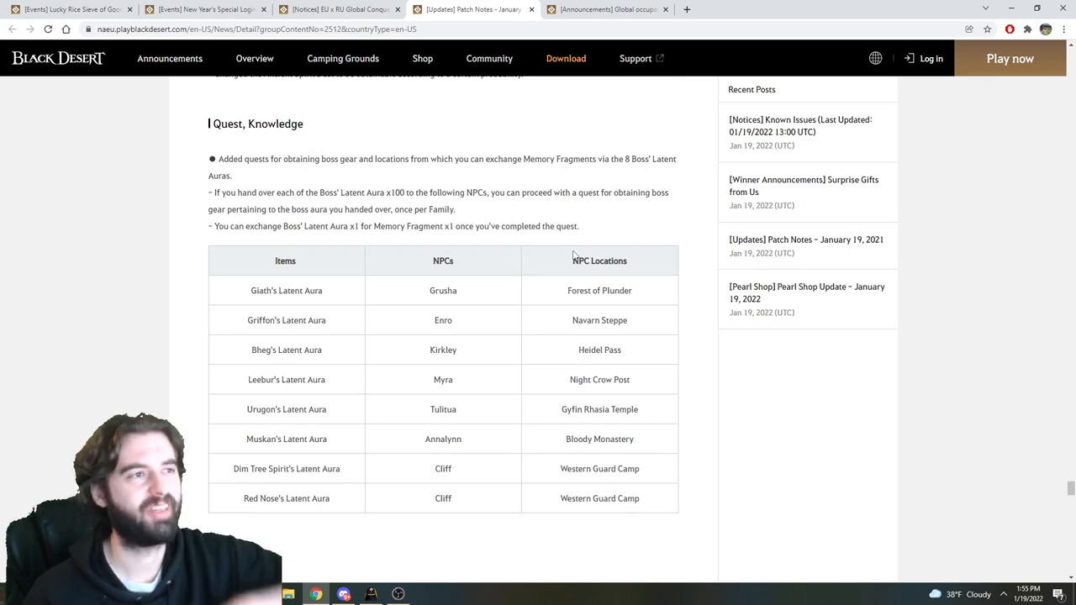